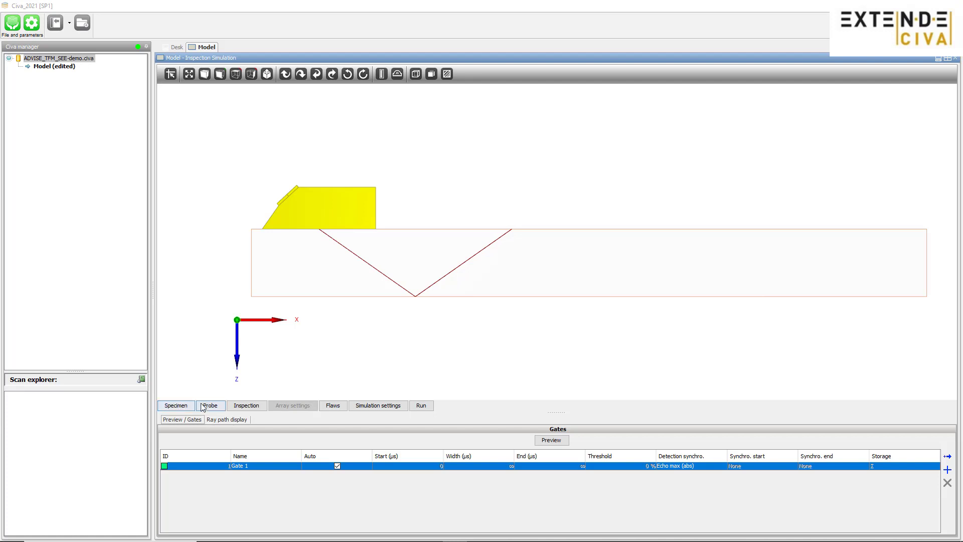
# Show the specimen settings for the 500 × 100 × 50 mm planar block
pyautogui.click(377, 404)
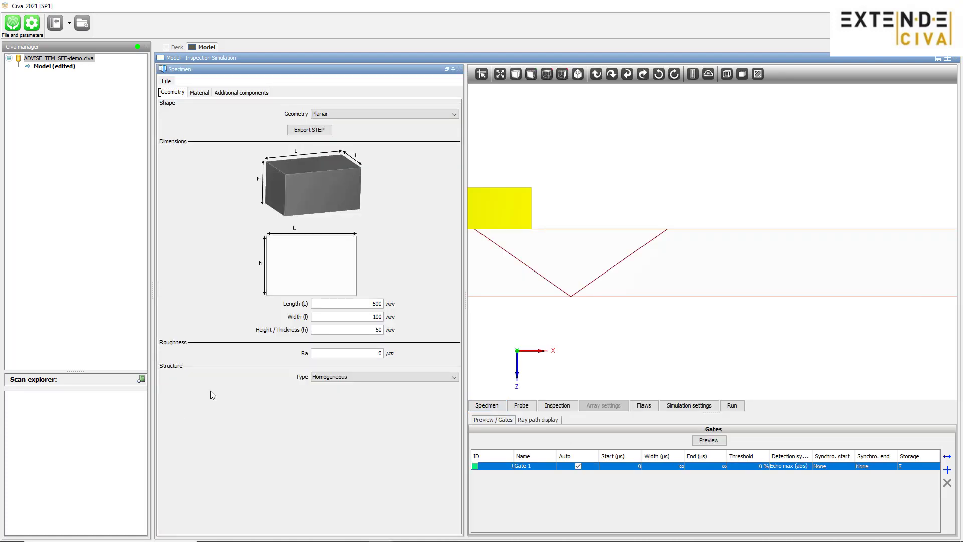
# Change the specimen geometry to 2D CAD and load the TFM-SEE_specimen.dxf profile
pyautogui.click(385, 114)
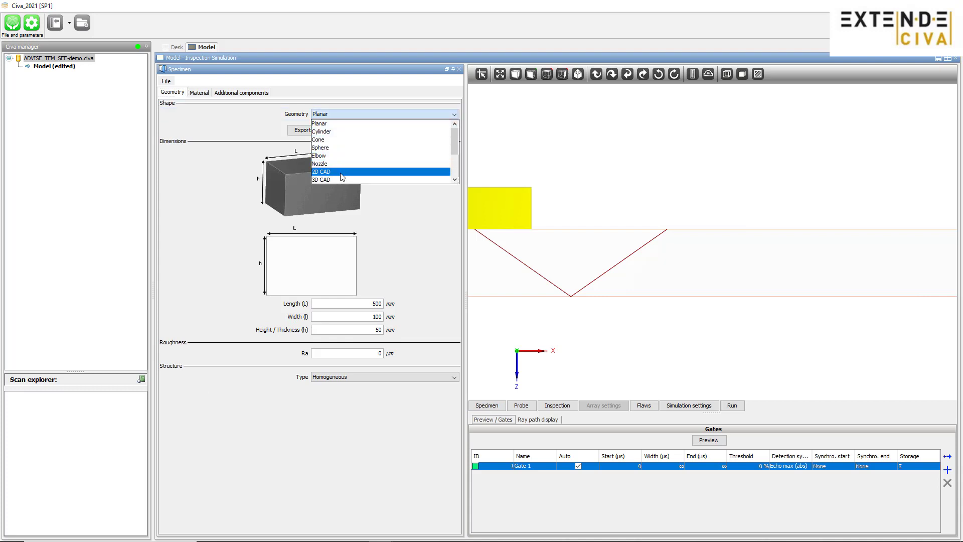
pyautogui.click(322, 172)
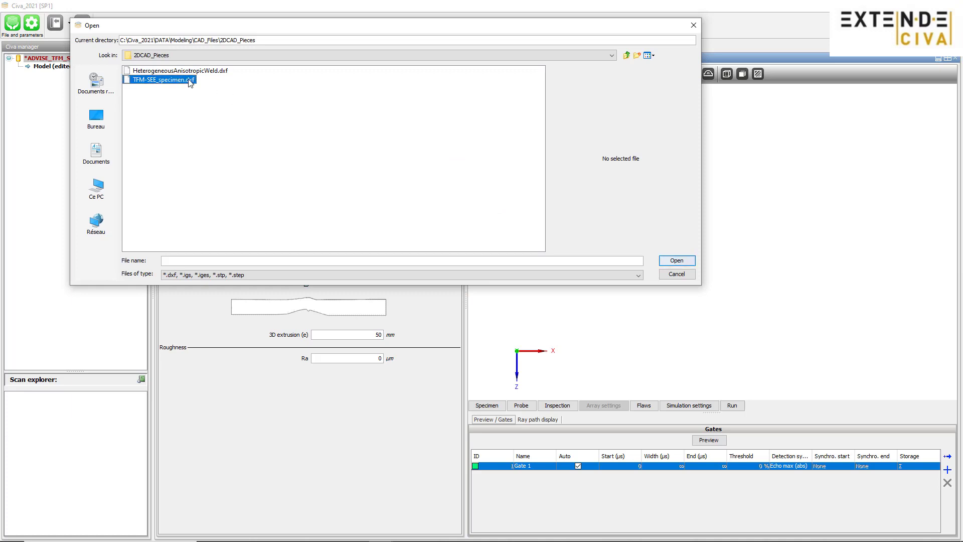
pyautogui.click(161, 79)
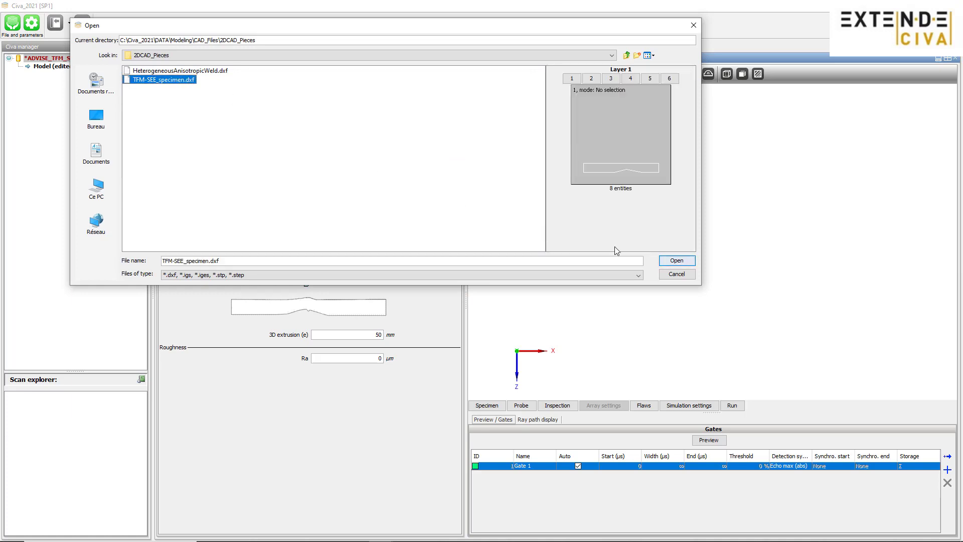
pyautogui.click(677, 261)
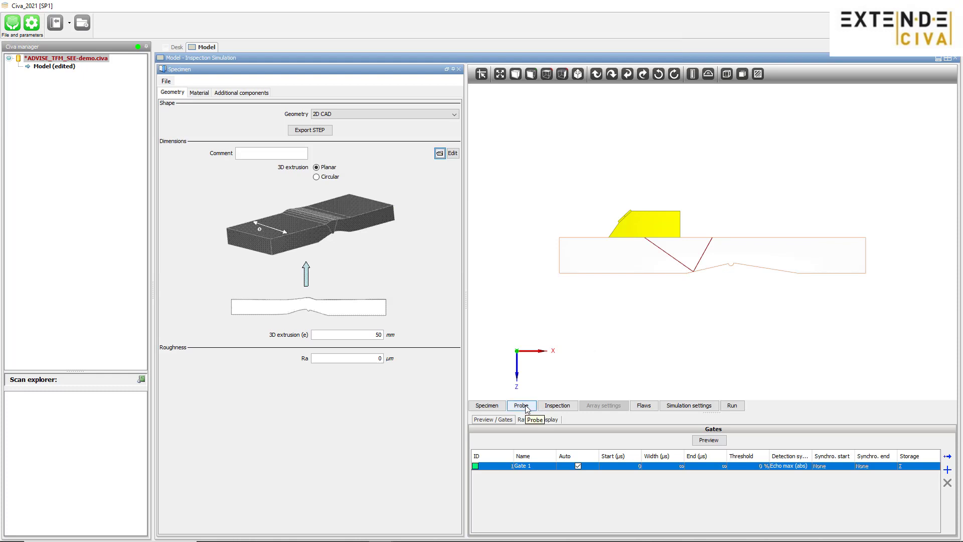
# Make the probe a linear phased array with 64 elements of 0.7 mm width
pyautogui.click(521, 405)
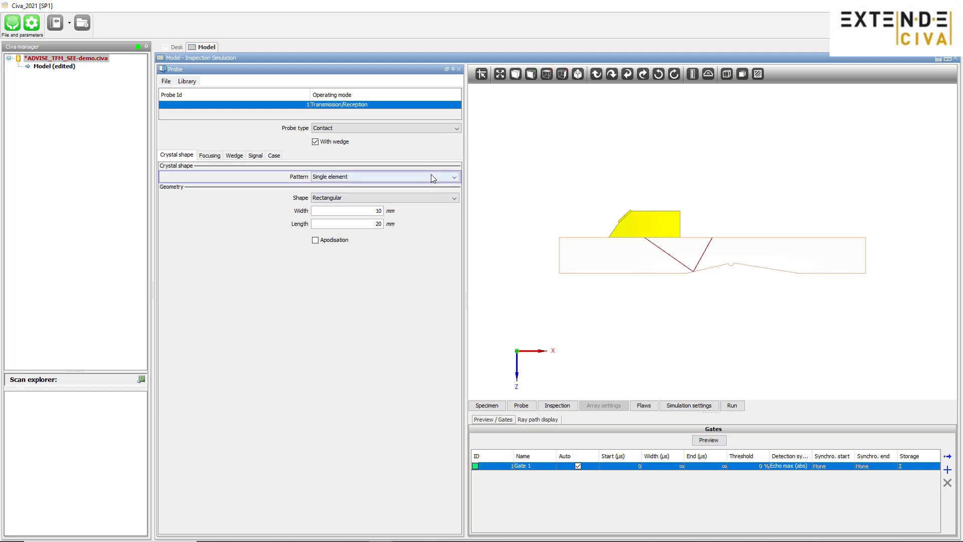
pyautogui.click(385, 177)
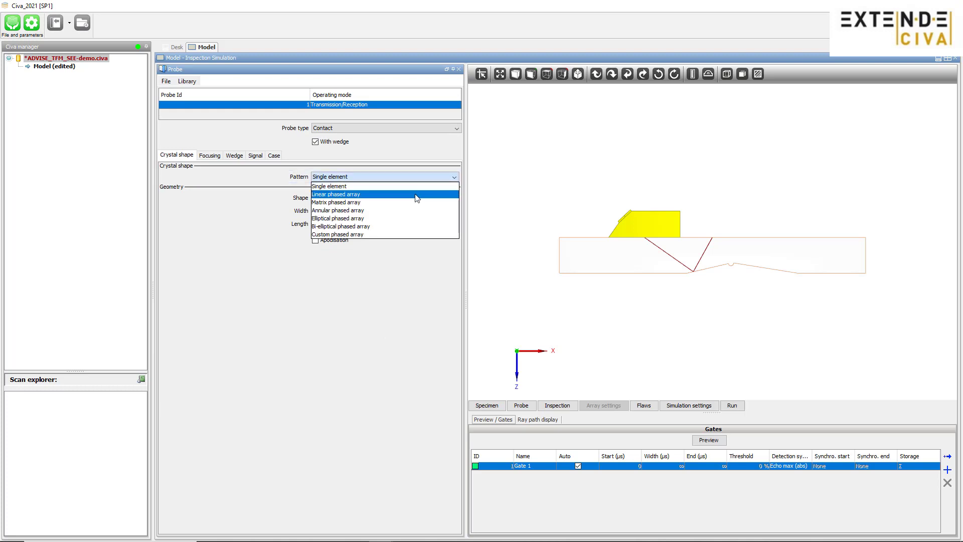
pyautogui.click(336, 193)
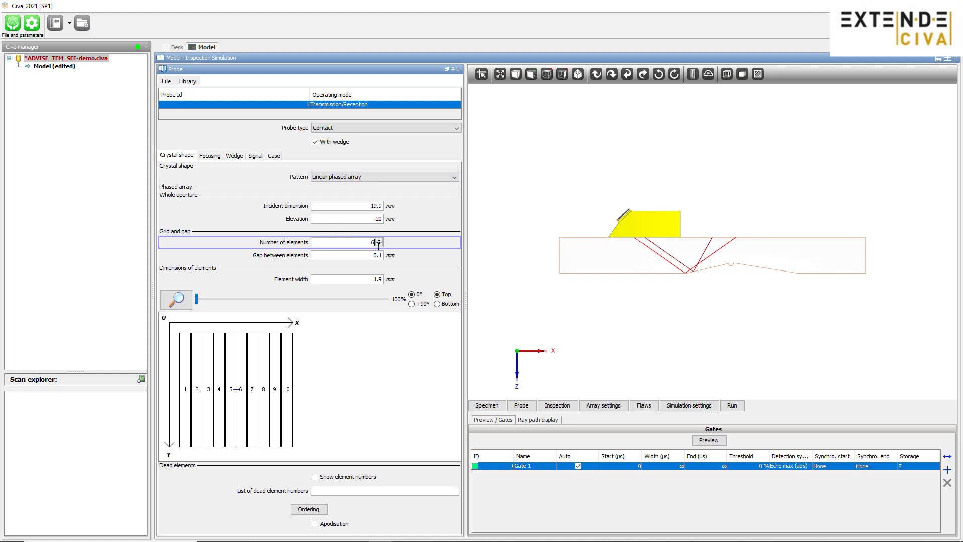
pyautogui.write('64')
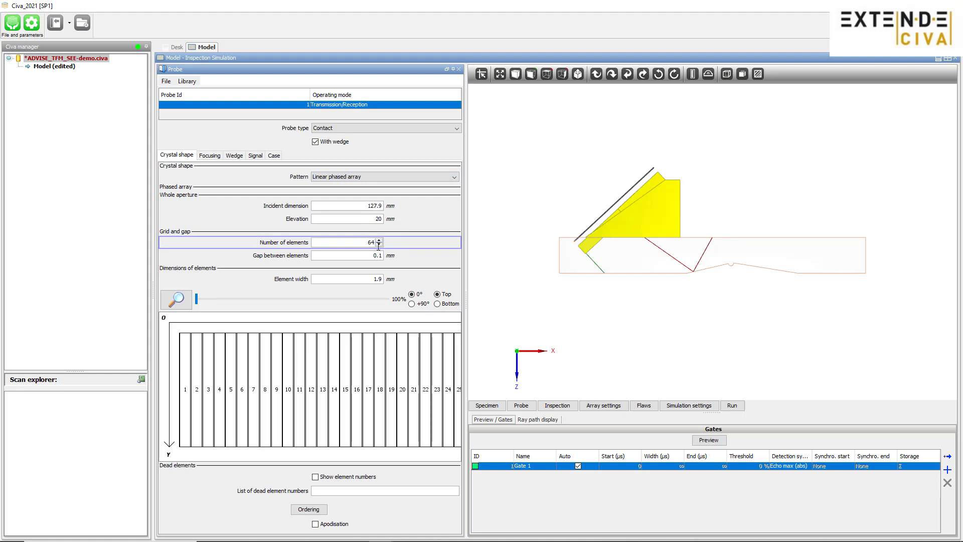
pyautogui.click(347, 278)
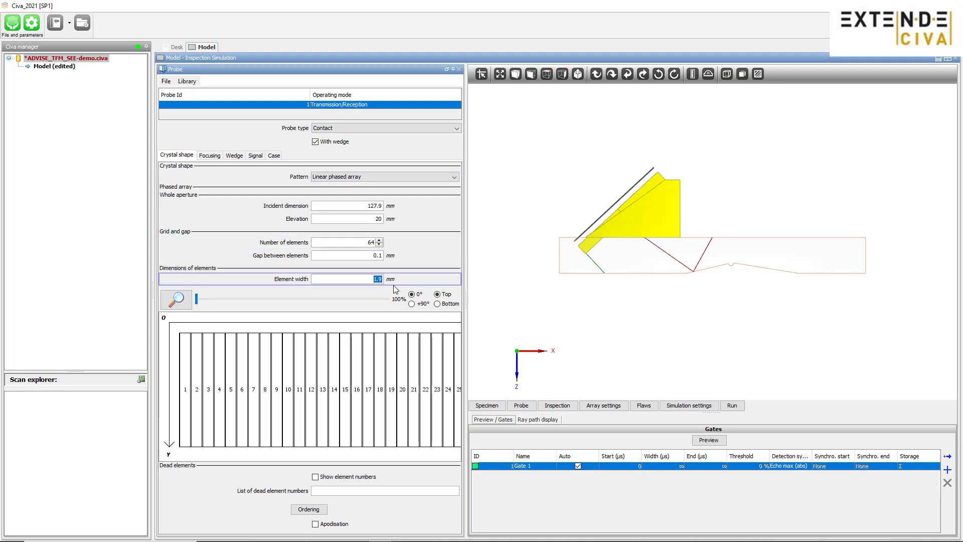
pyautogui.write('0.7')
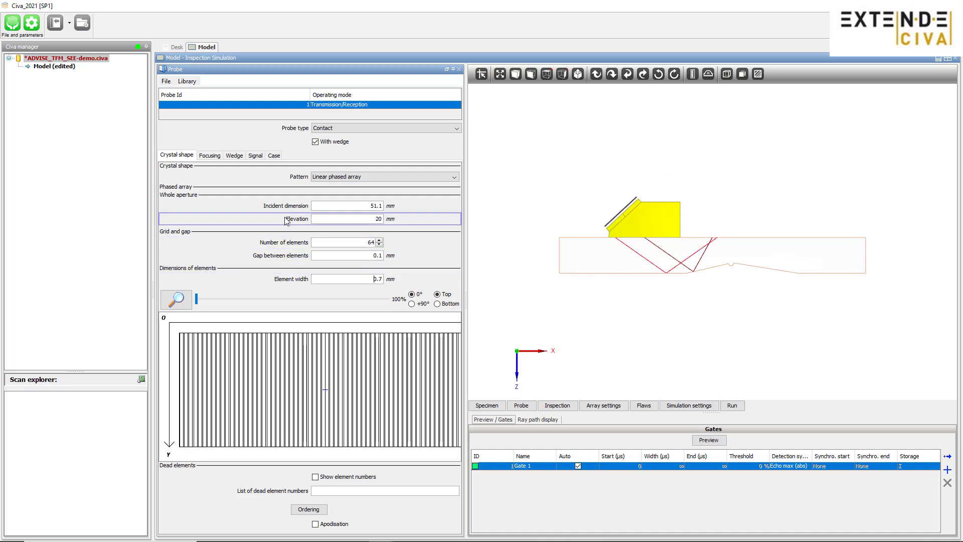
# Set the probe signal's centre frequency to 5 MHz
pyautogui.click(254, 155)
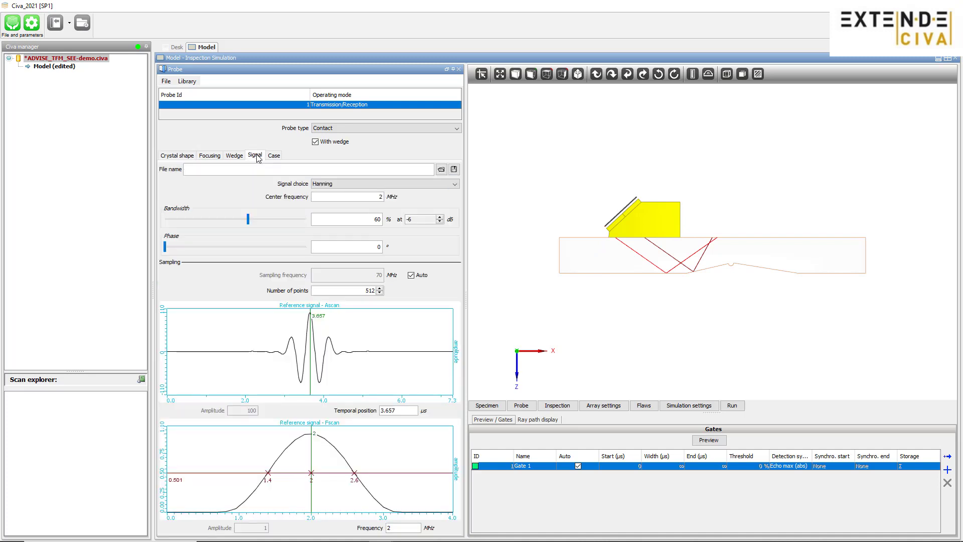
pyautogui.click(347, 196)
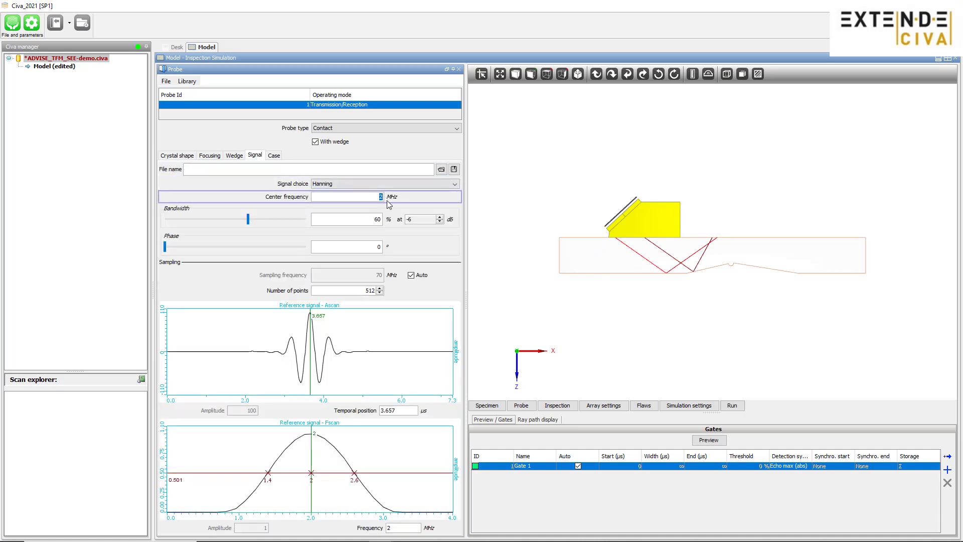
pyautogui.write('5')
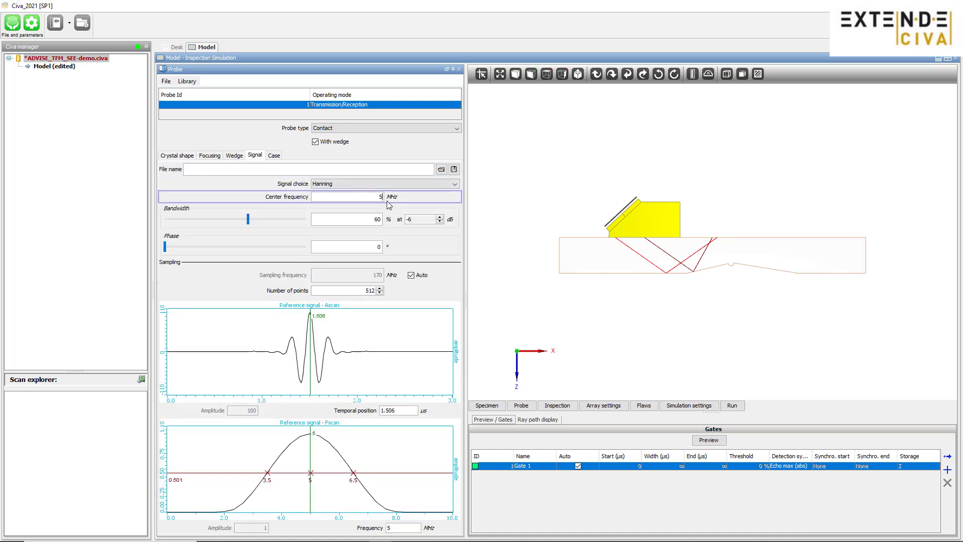
pyautogui.click(420, 220)
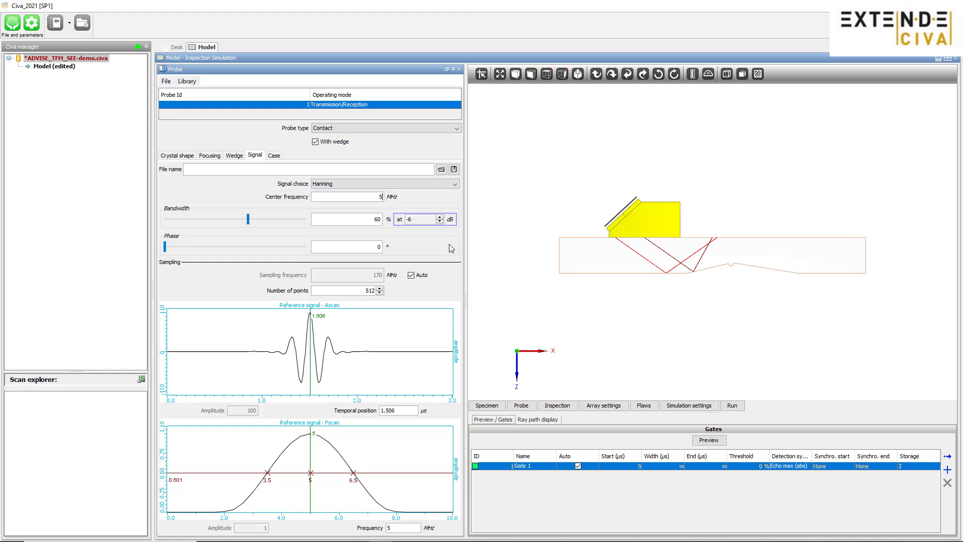
pyautogui.moveTo(644, 404)
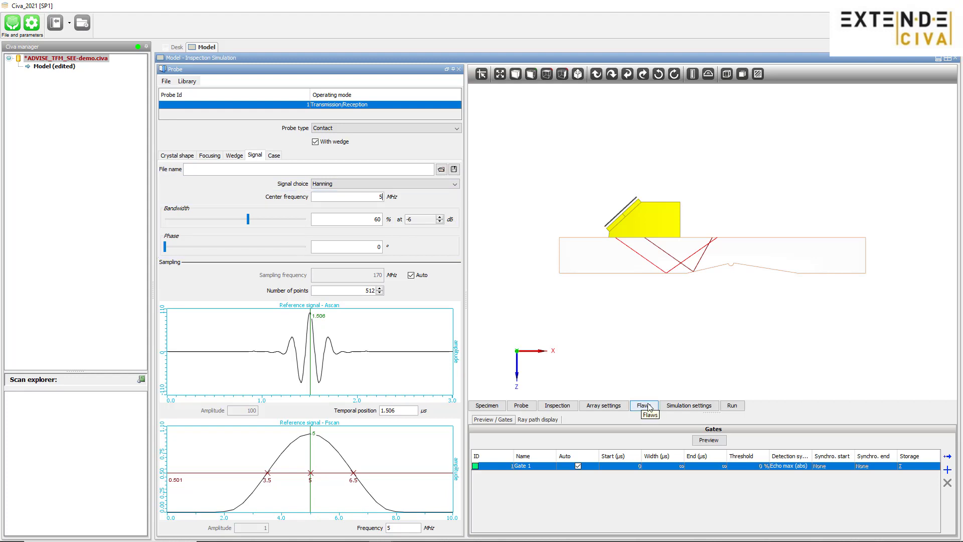
# Add a rectangular flaw with height 10 mm and length 30 mm
pyautogui.click(643, 404)
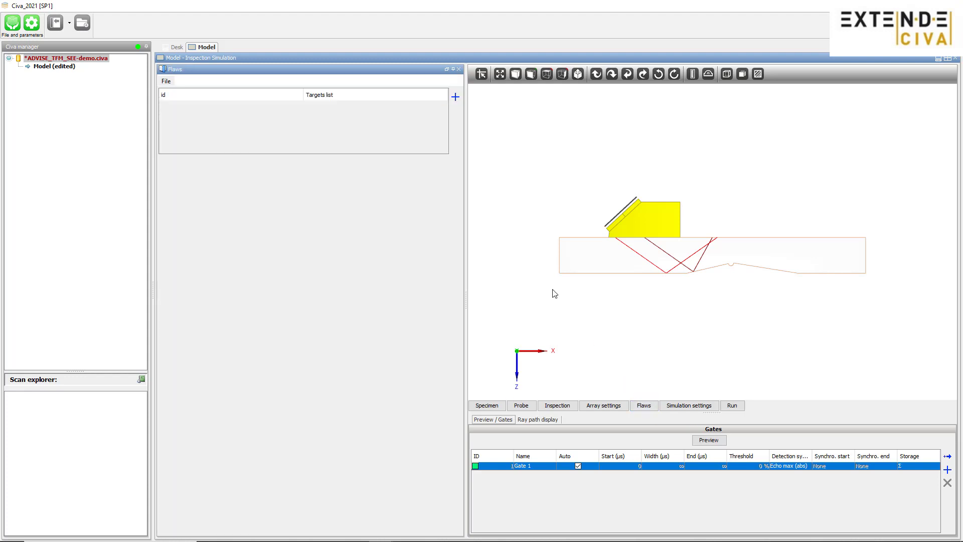
pyautogui.click(455, 97)
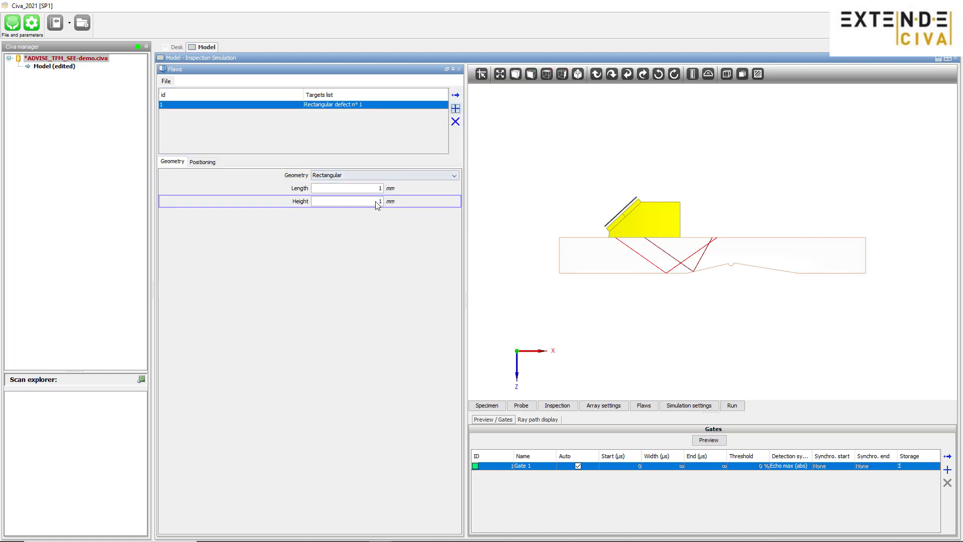
pyautogui.write('10')
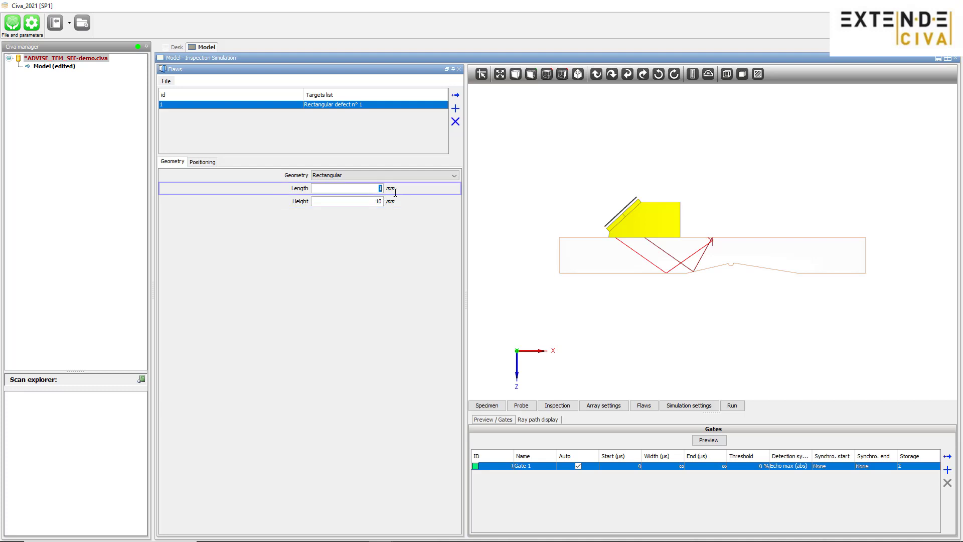
pyautogui.write('30')
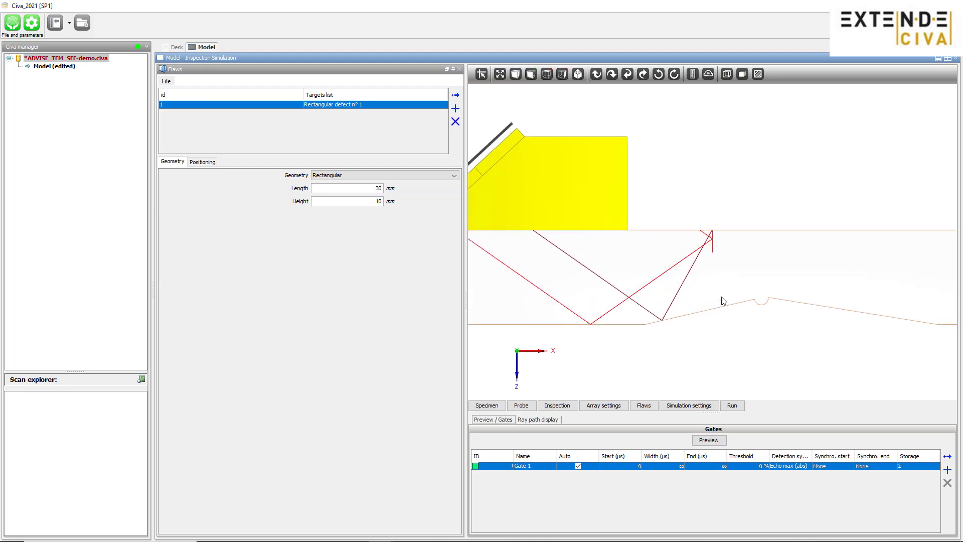
pyautogui.moveTo(414, 220)
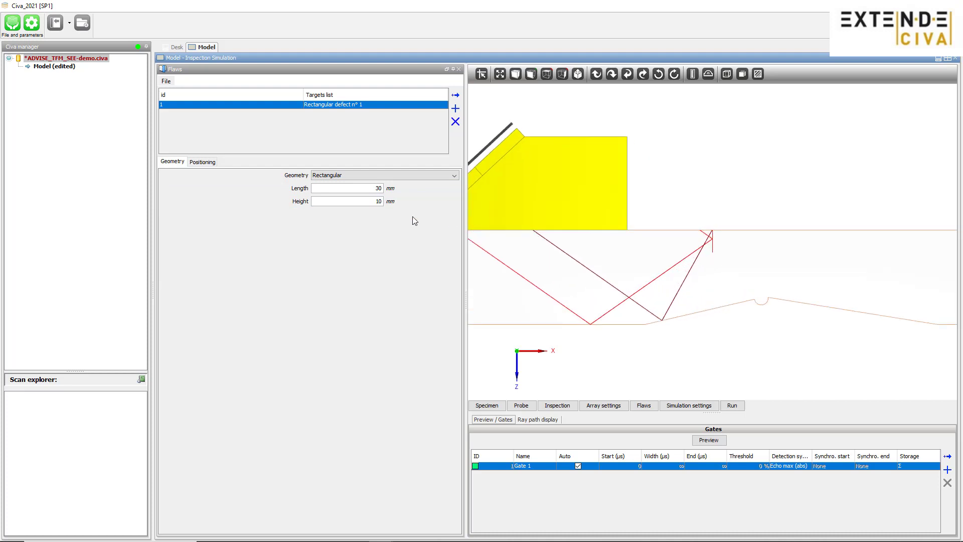
# Position the flaw from reference point 2 with centre X at 148.6 mm
pyautogui.click(201, 162)
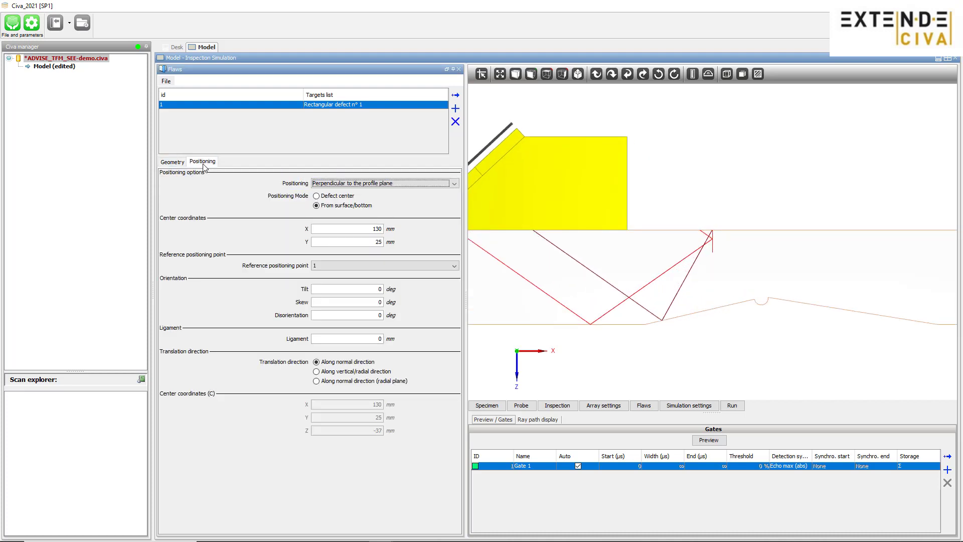
pyautogui.click(384, 265)
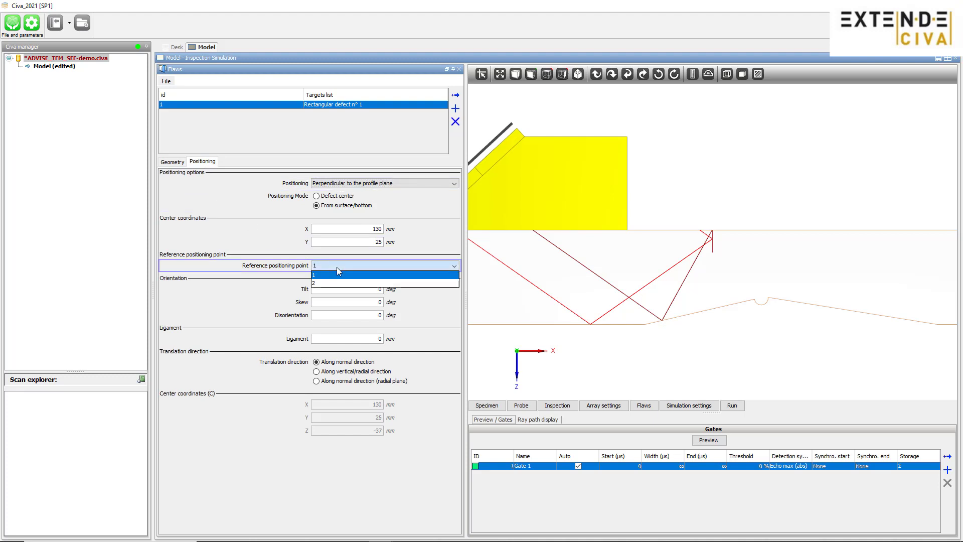
pyautogui.click(313, 283)
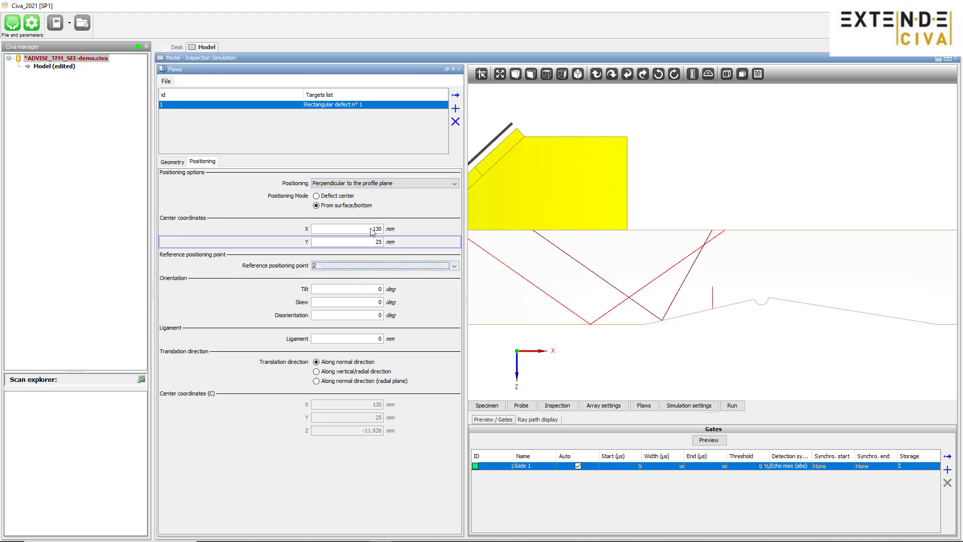
pyautogui.write('14')
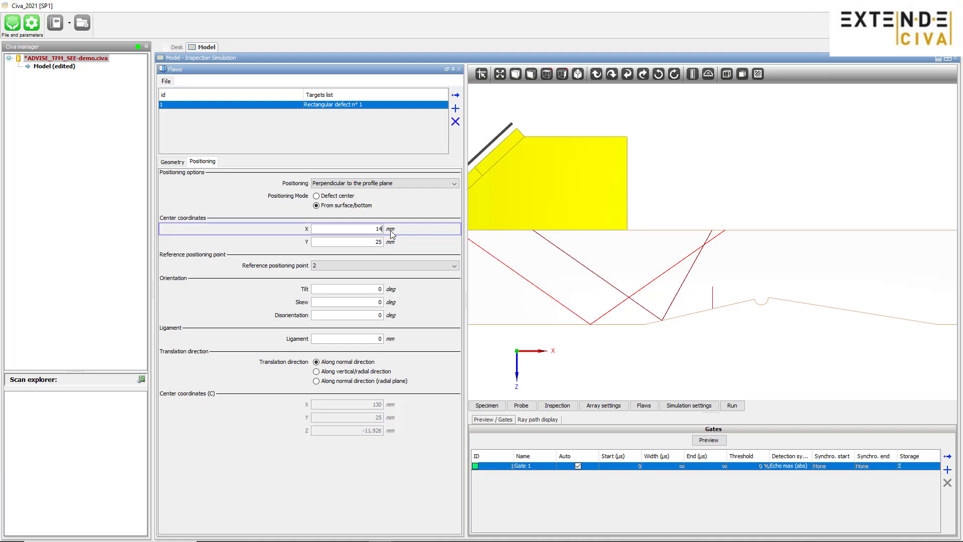
pyautogui.write('148.6')
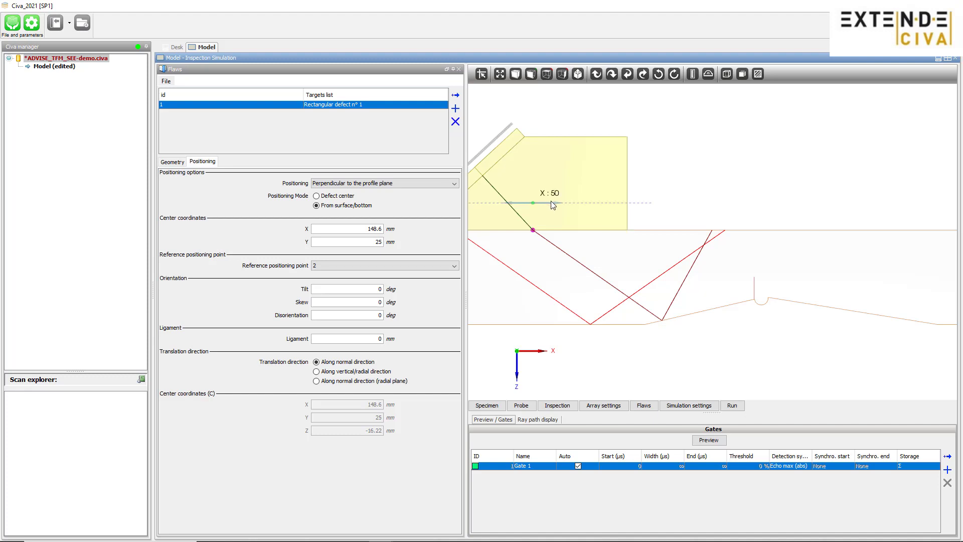
# Drag the probe along the specimen surface toward the notch so its beams reach it
pyautogui.moveTo(533, 204); pyautogui.dragTo(584, 204)
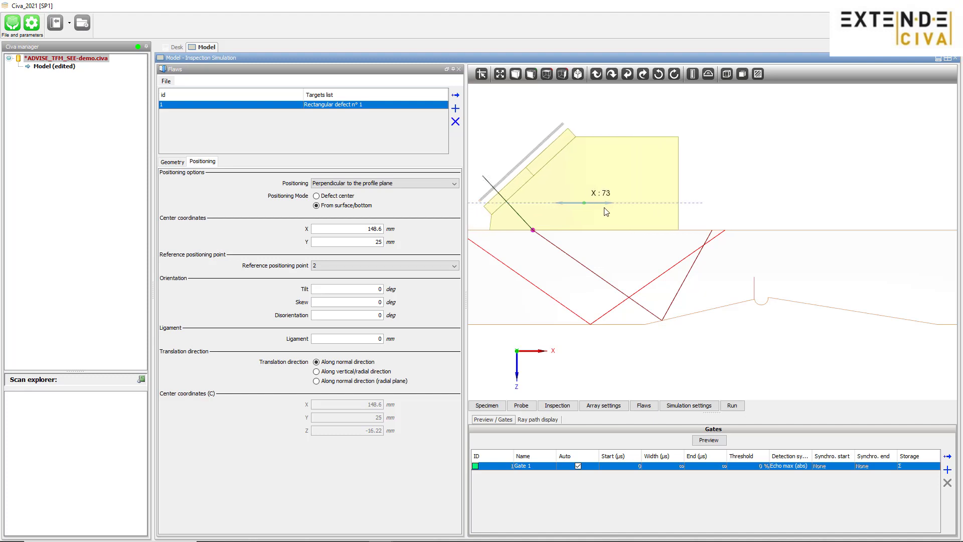
pyautogui.moveTo(584, 204); pyautogui.dragTo(605, 204)
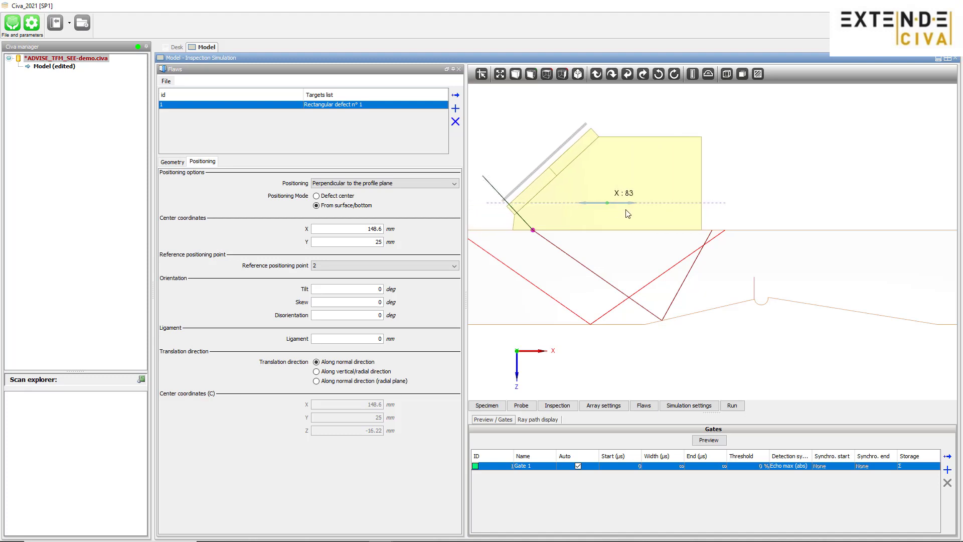
pyautogui.moveTo(605, 202); pyautogui.dragTo(614, 206)
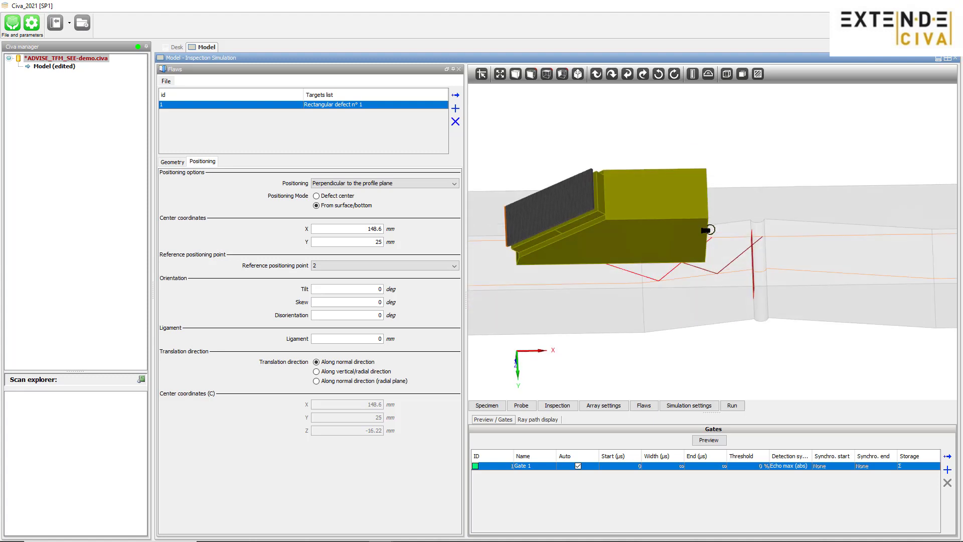
pyautogui.moveTo(706, 231); pyautogui.dragTo(623, 122)
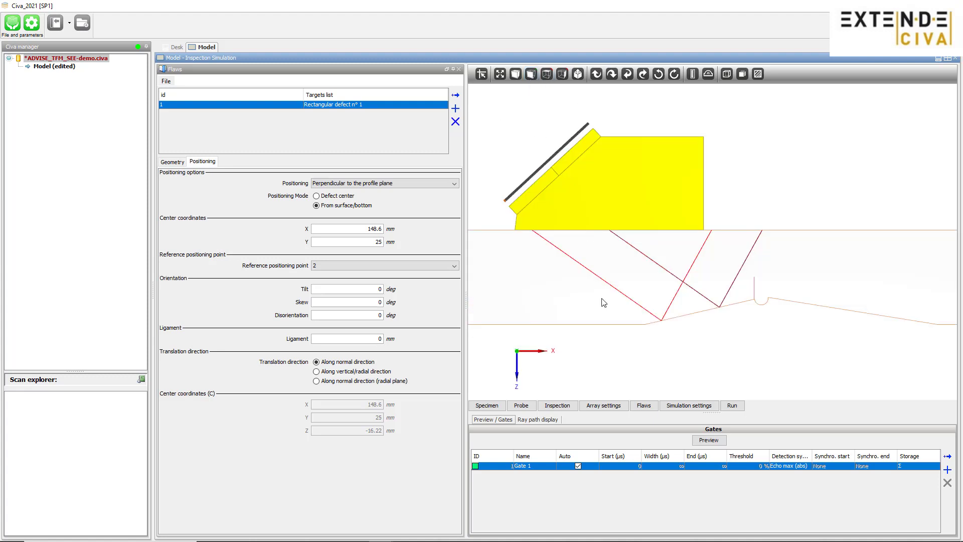
pyautogui.click(603, 404)
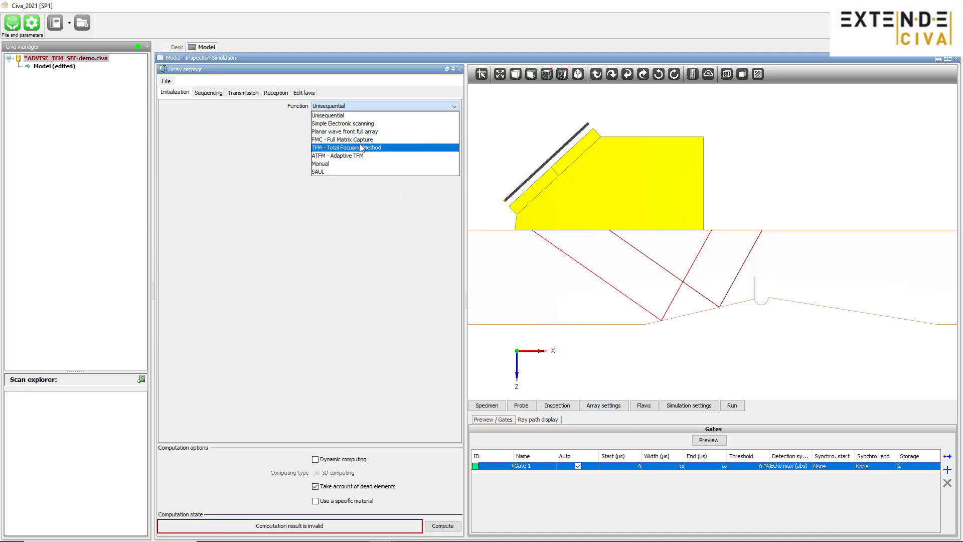
# Choose TFM - Total Focusing Method as the array function with FMC excitation
pyautogui.click(346, 147)
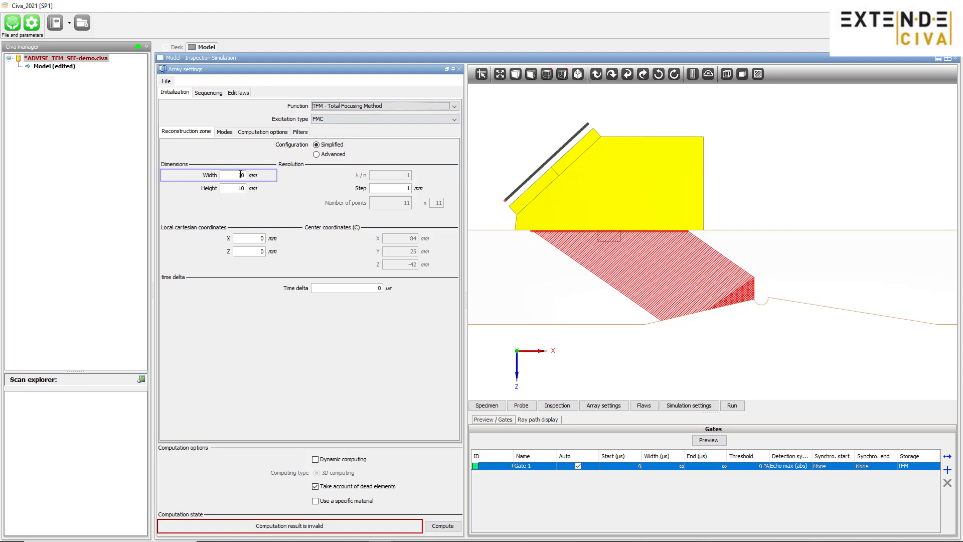
# Set the reconstruction zone to 30 × 30 mm, step 0.2 mm, local X 65 mm
pyautogui.write('30')
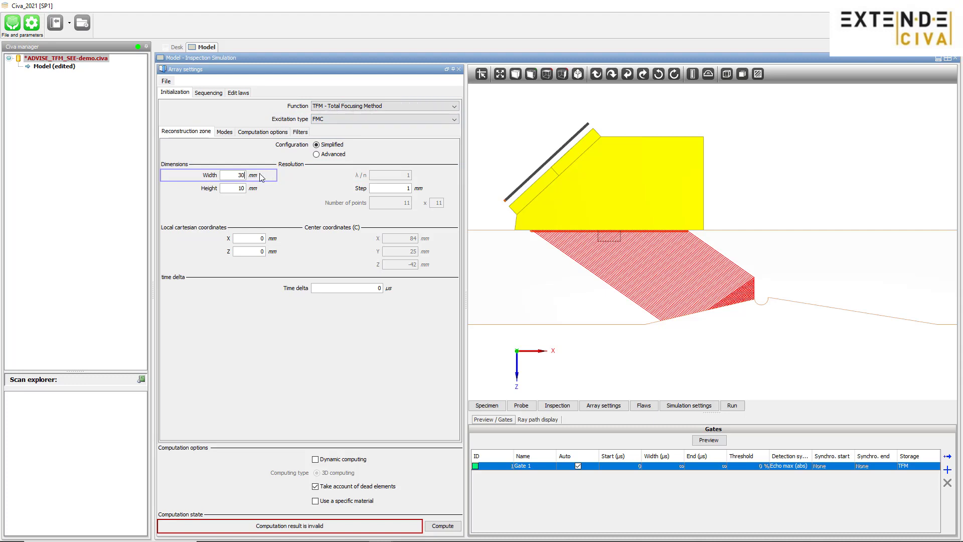
pyautogui.click(232, 188)
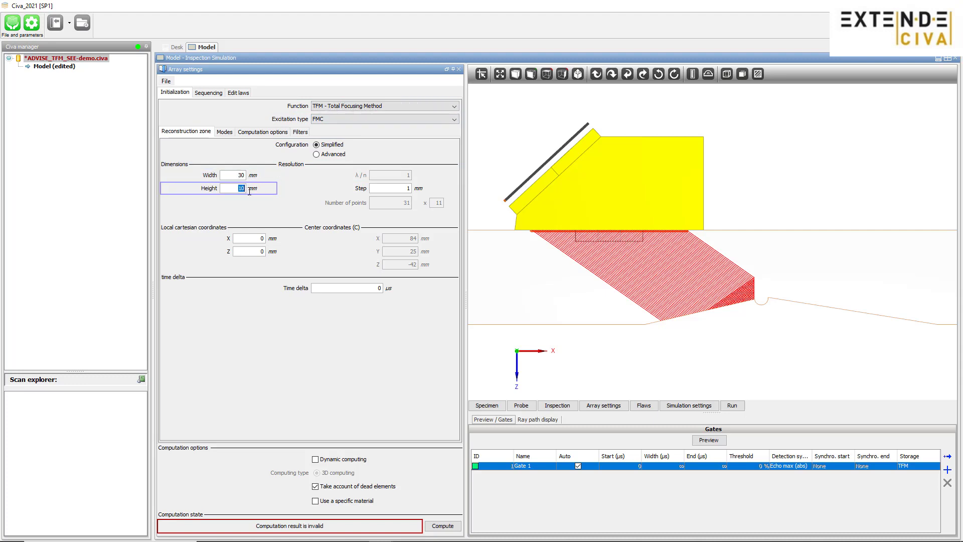
pyautogui.write('30')
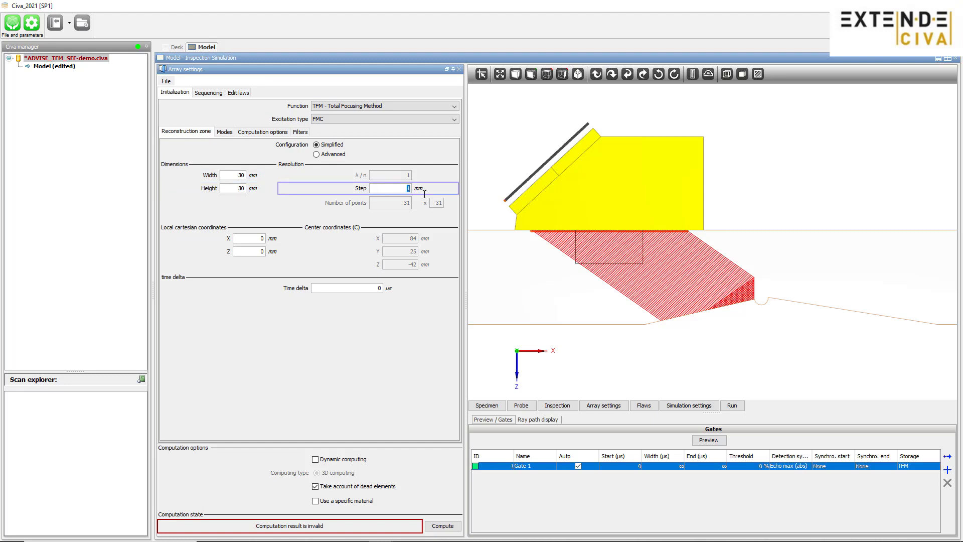
pyautogui.write('0.2')
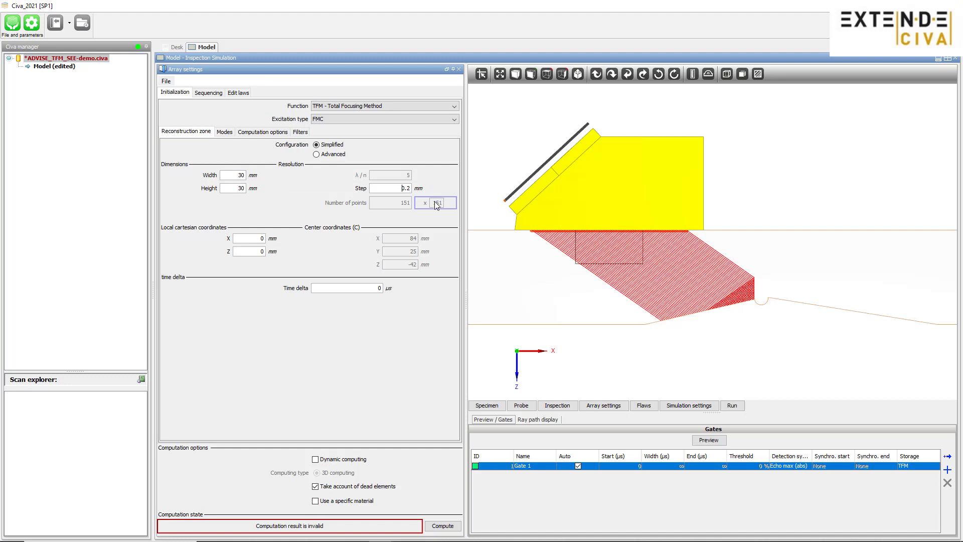
pyautogui.click(249, 239)
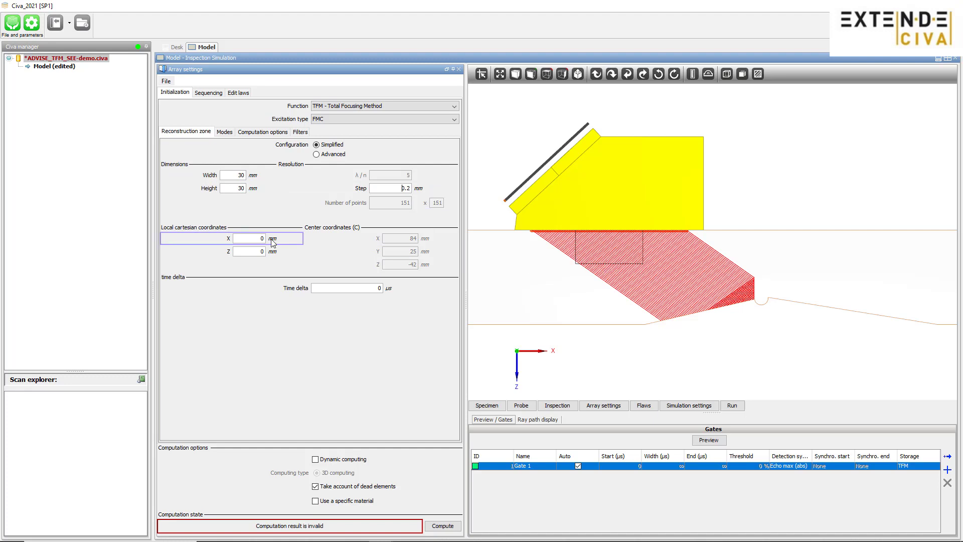
pyautogui.write('6')
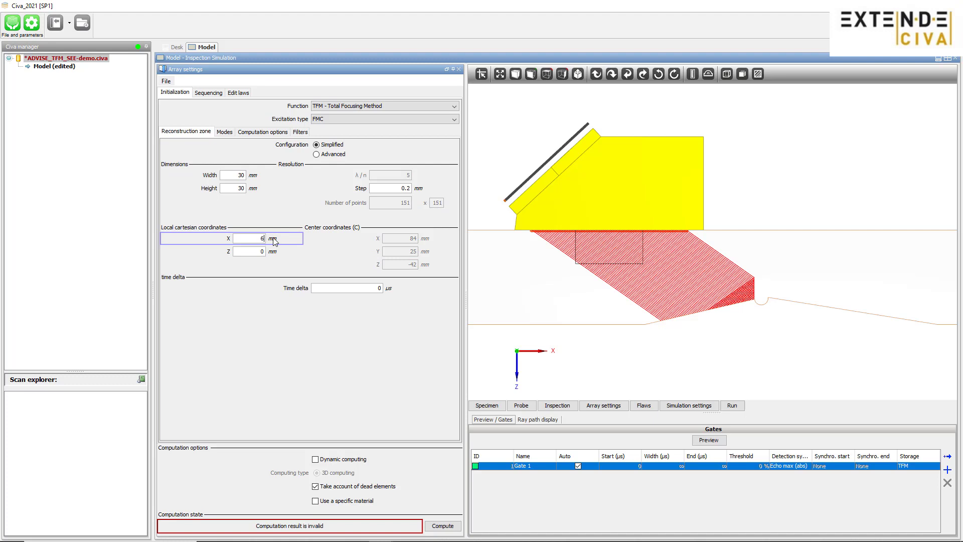
pyautogui.write('65')
pyautogui.click(249, 251)
pyautogui.write('20')
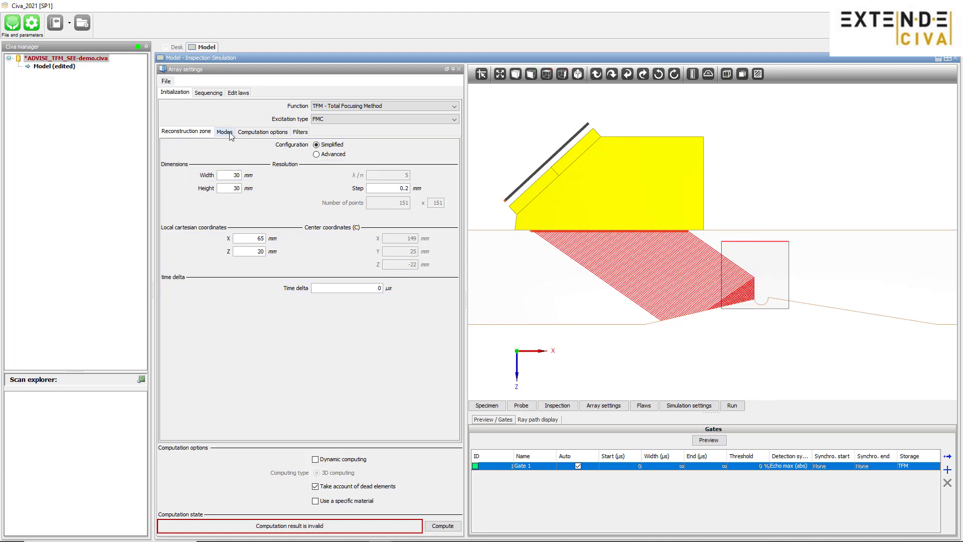
# Select the transverse TLT mode, add a second mode and enable Advanced custom definition for TrbLdL
pyautogui.click(223, 131)
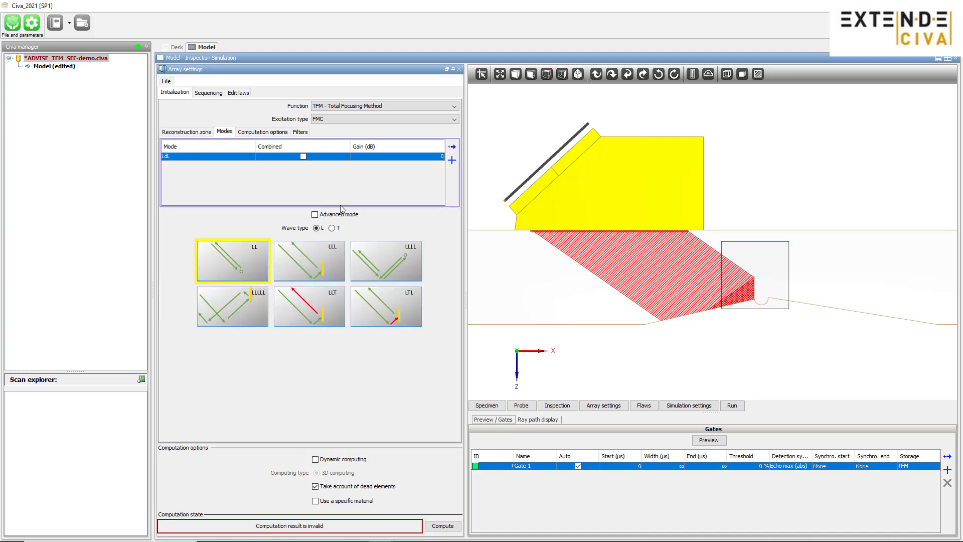
pyautogui.click(332, 228)
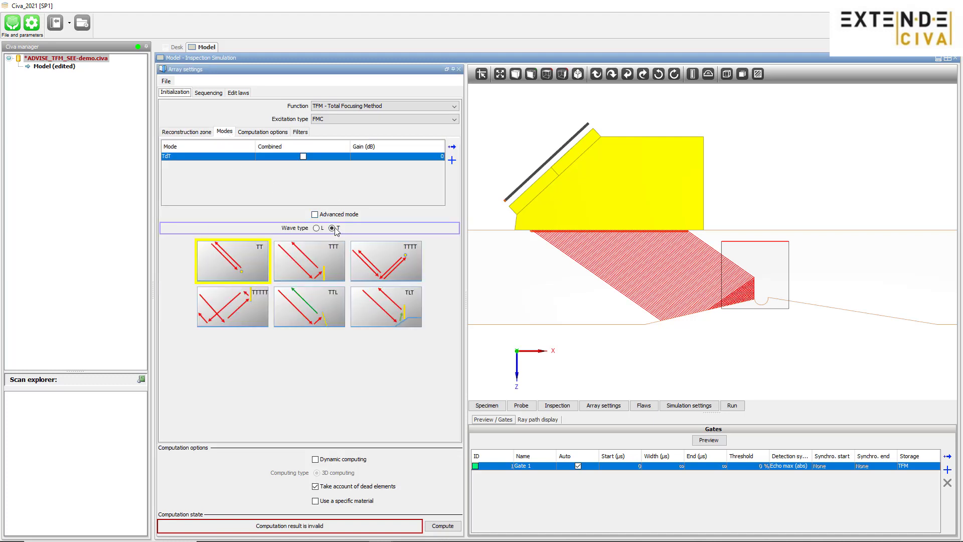
pyautogui.click(330, 228)
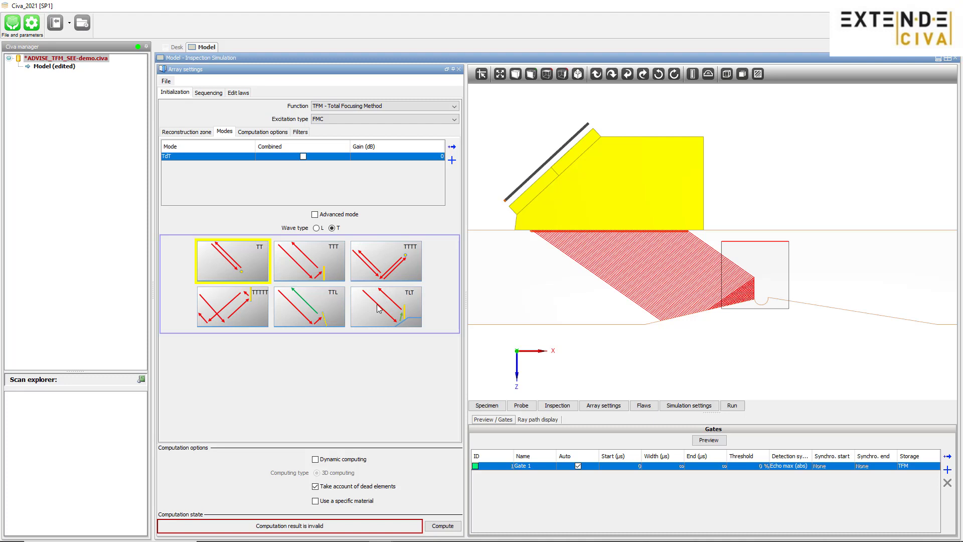
pyautogui.click(385, 307)
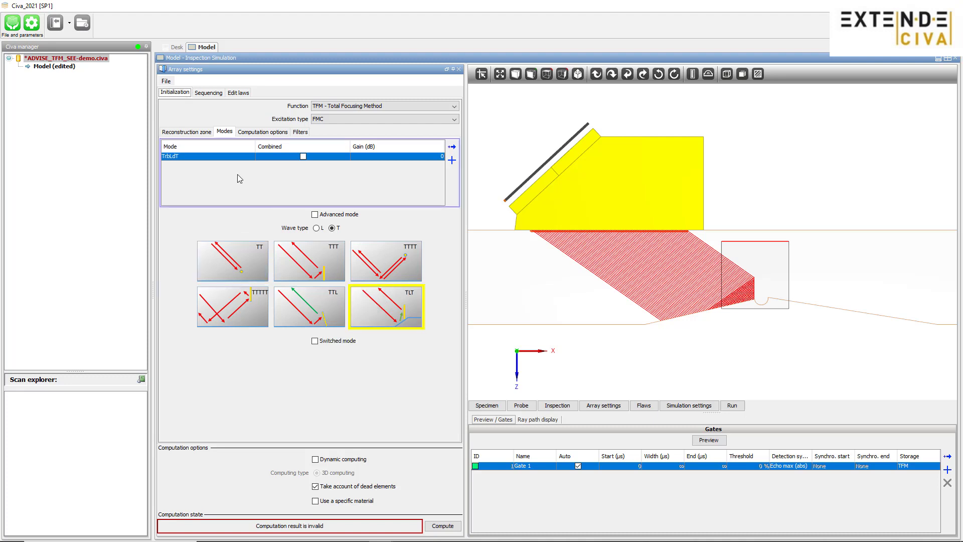
pyautogui.moveTo(452, 161)
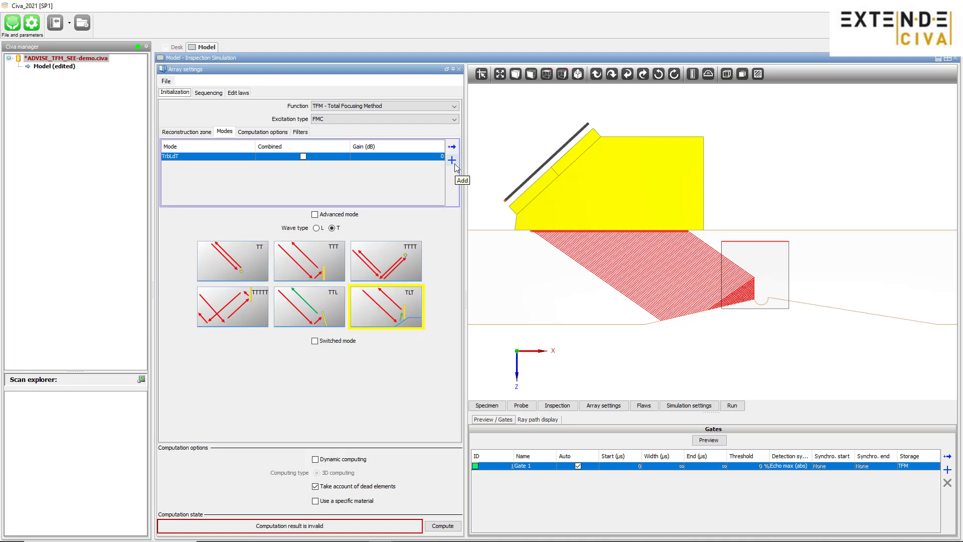
pyautogui.click(453, 164)
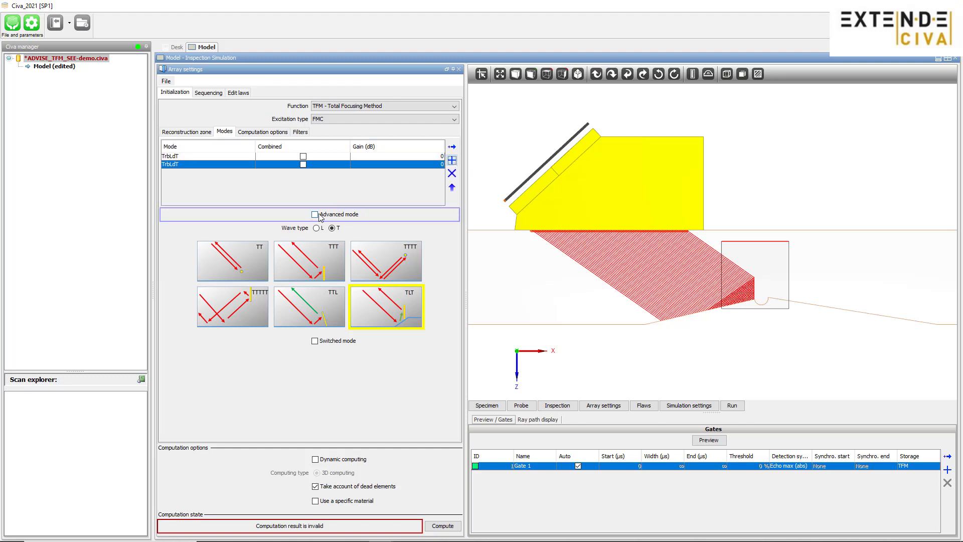
pyautogui.click(315, 214)
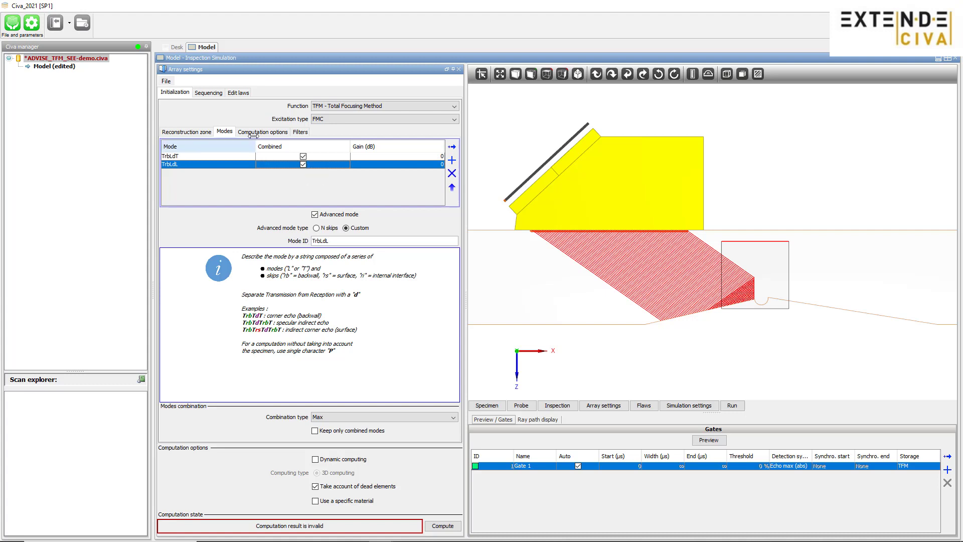
# Set reconstruction to TFM + Sensitivity with envelope signal and 2D times of flight, then compute it
pyautogui.click(262, 131)
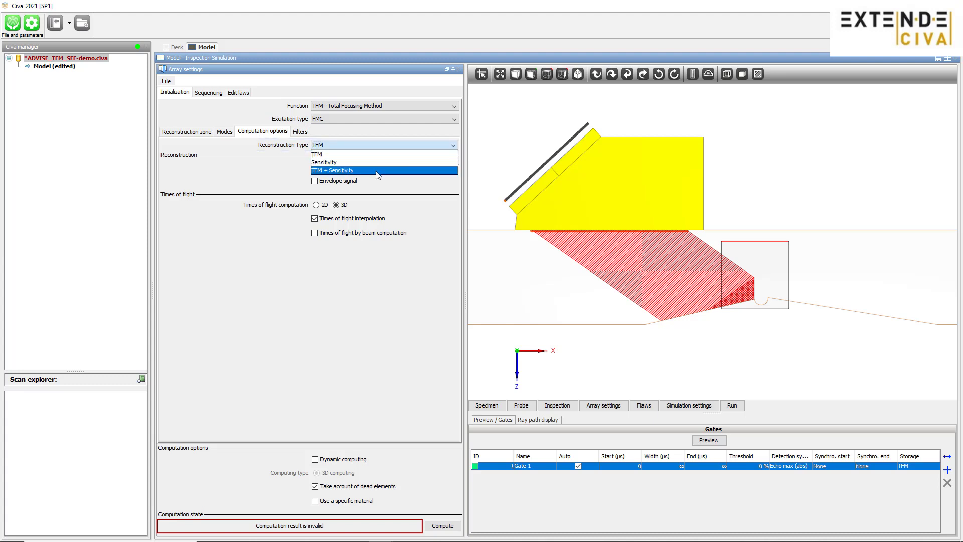
pyautogui.click(332, 171)
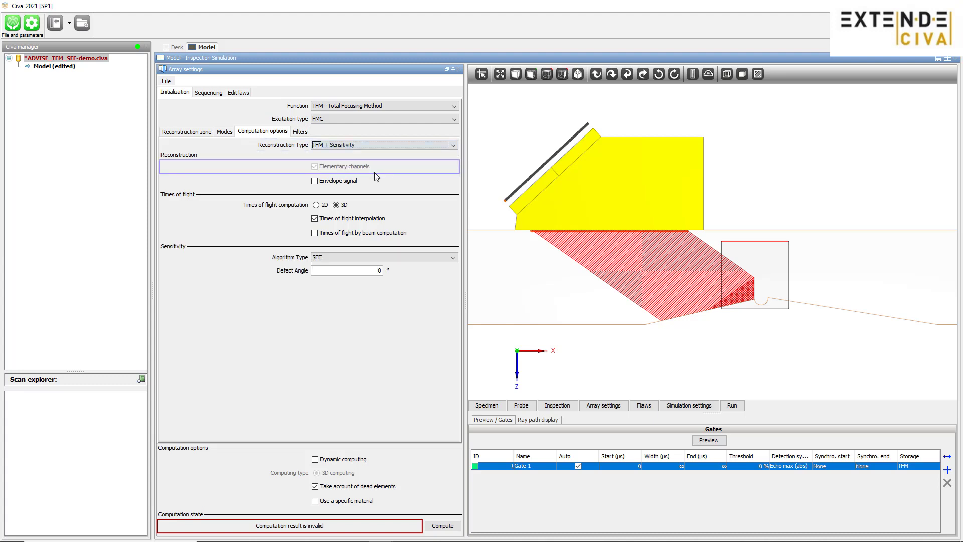
pyautogui.click(316, 180)
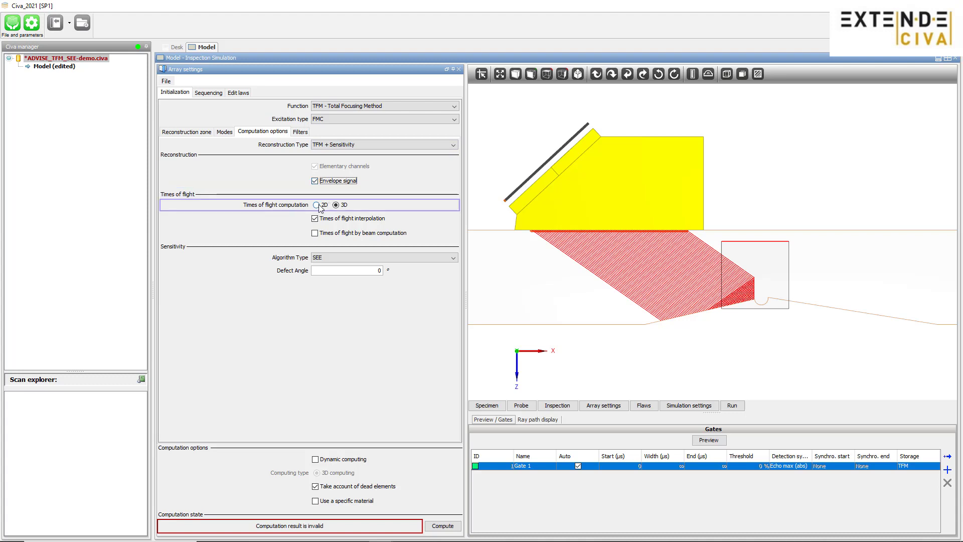
pyautogui.click(316, 205)
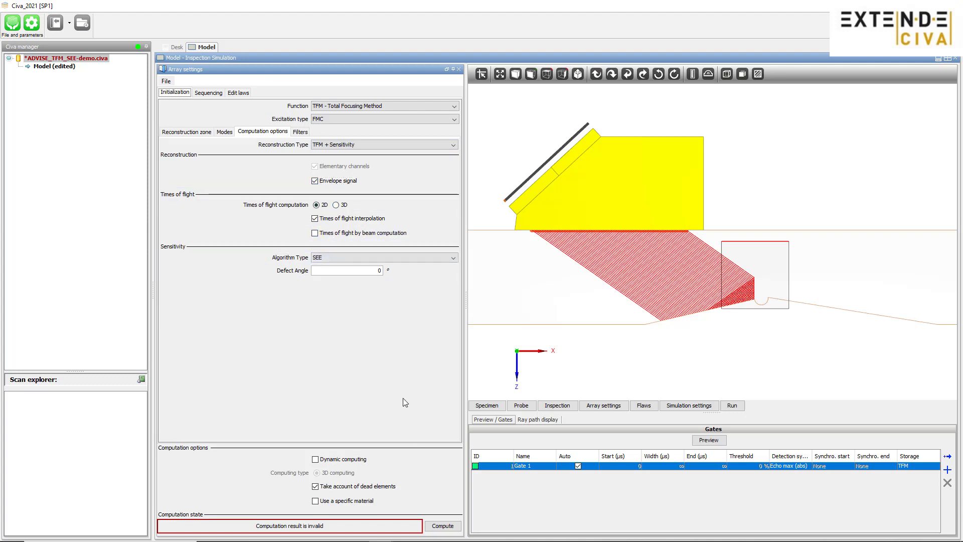
pyautogui.click(442, 525)
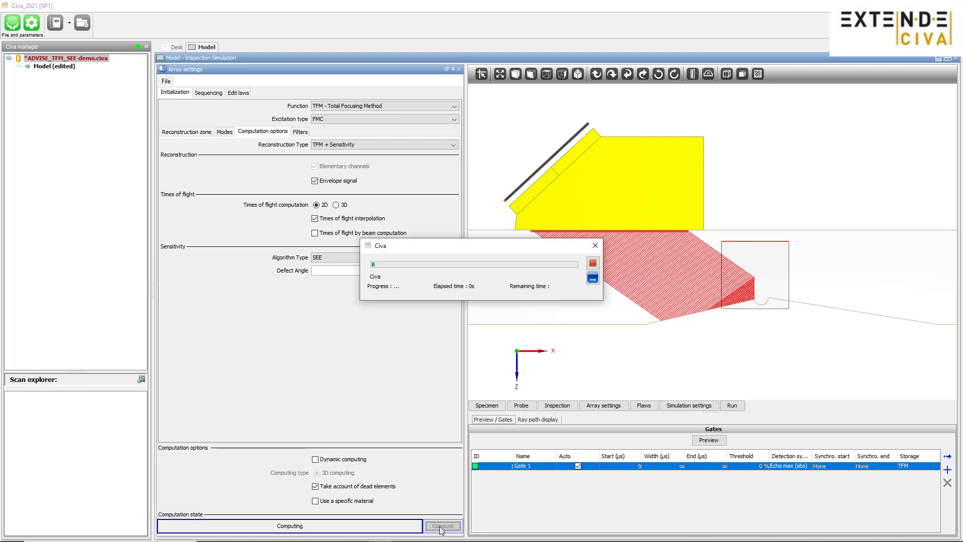
pyautogui.click(443, 526)
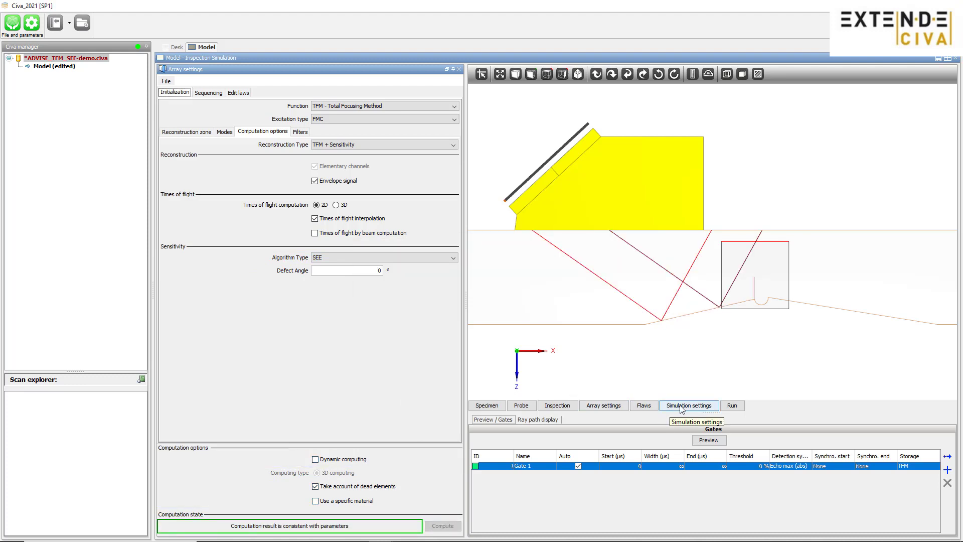
# Enable longitudinal waves, transversal waves and mode conversions in Initialization, then proceed to Run
pyautogui.click(689, 405)
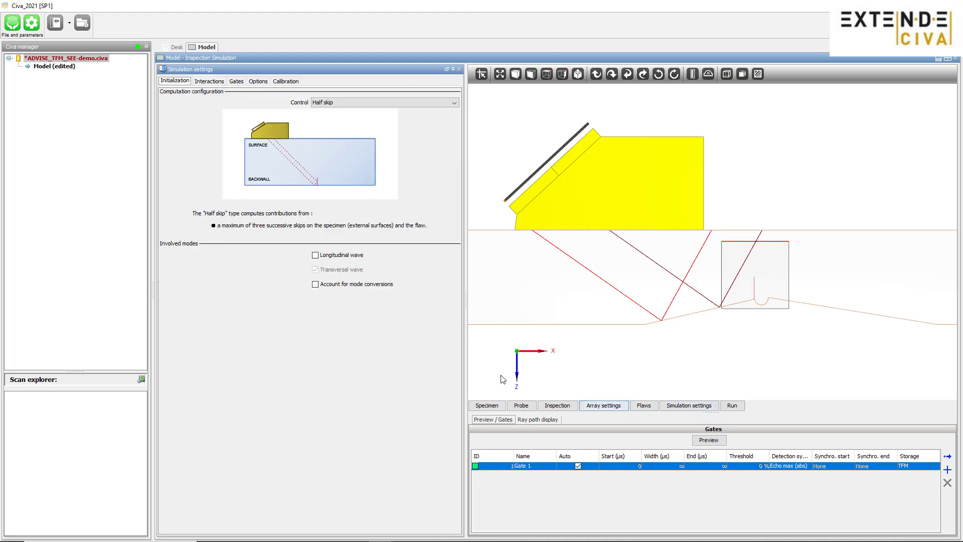
pyautogui.click(315, 254)
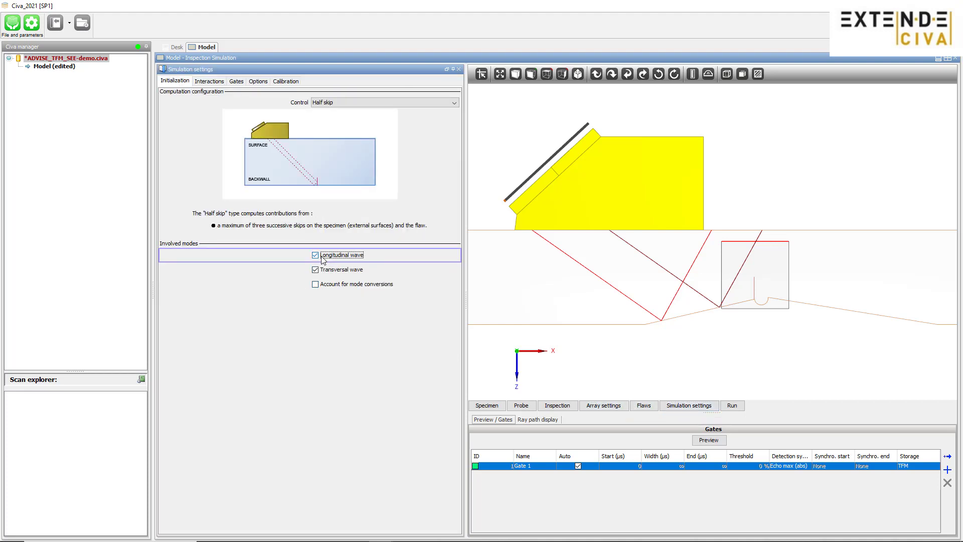
pyautogui.click(315, 284)
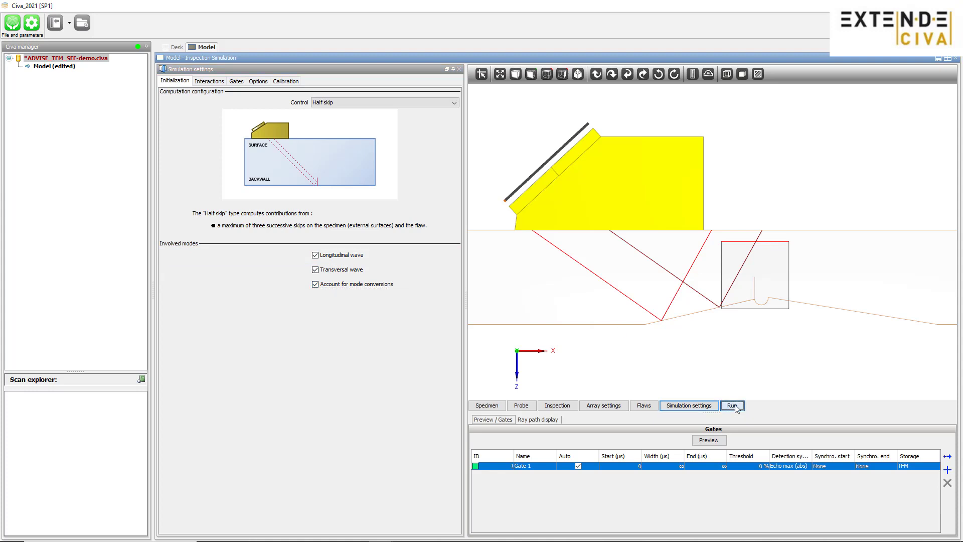
pyautogui.click(732, 405)
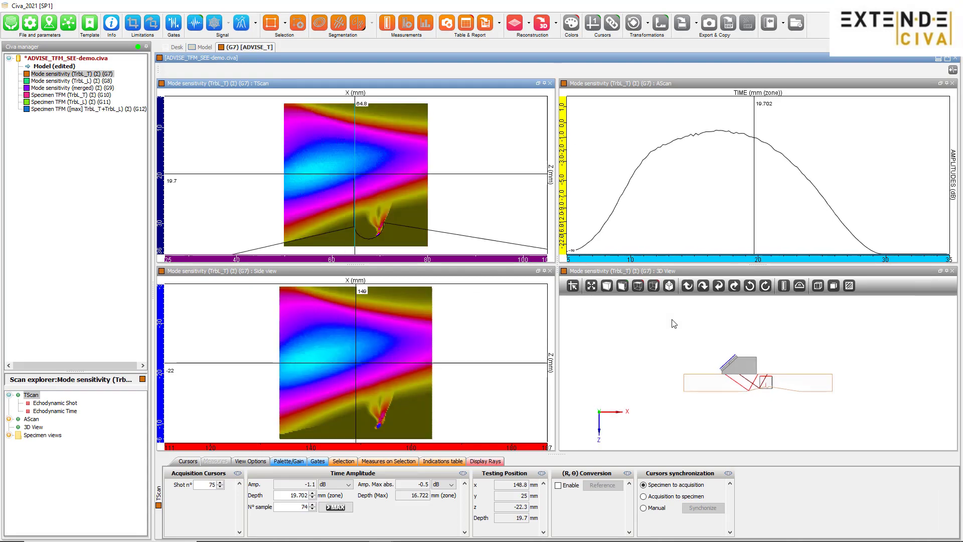
pyautogui.moveTo(347, 241)
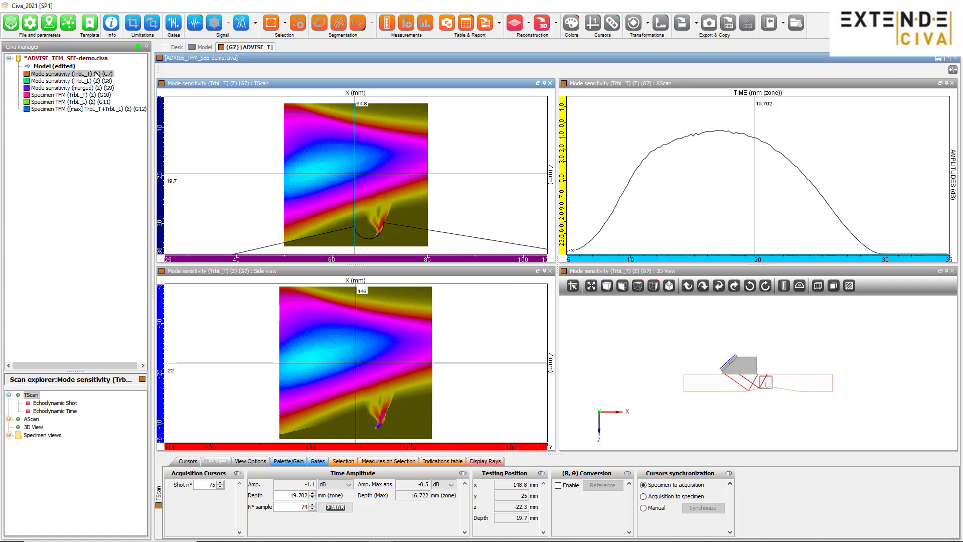
# Select Mode sensitivity (TrbL_T) (G7) to show its TScan, AScan, side and 3D views
pyautogui.click(86, 108)
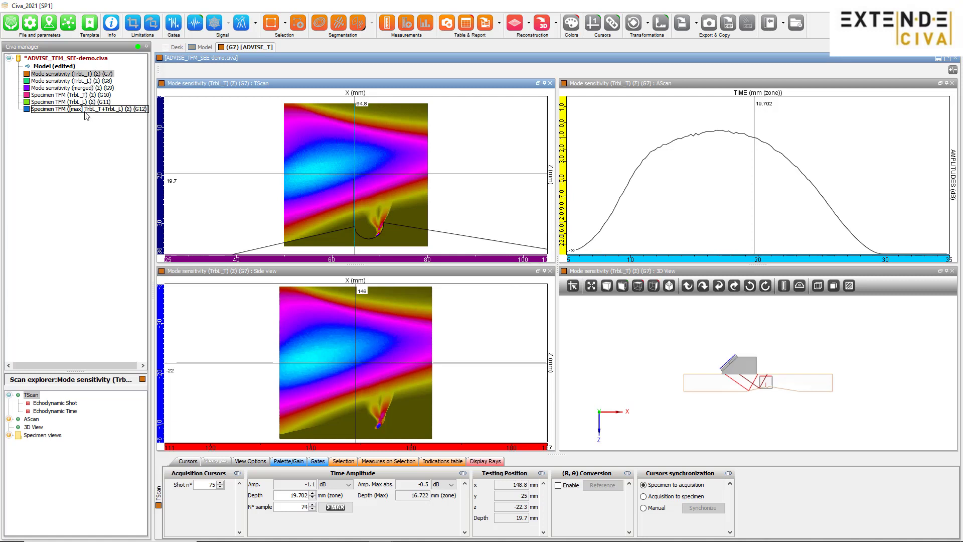
pyautogui.click(70, 73)
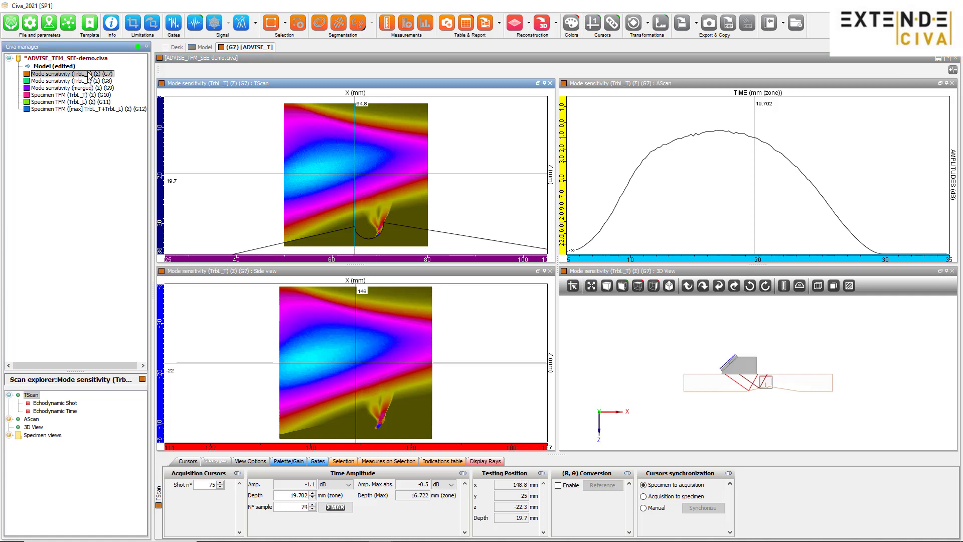
pyautogui.moveTo(364, 154)
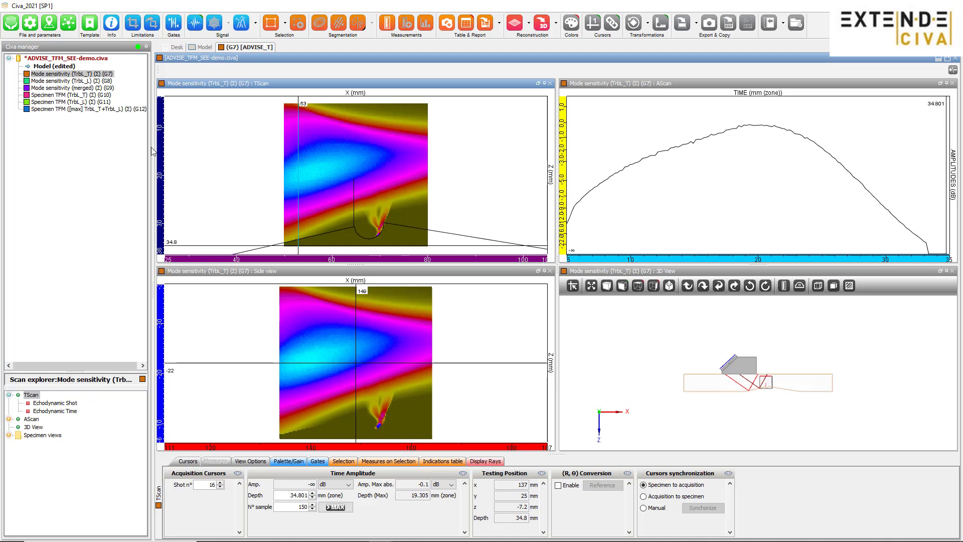
# Display the Specimen TFM (TrbL_T) default page and move the depth cursor to its 17.7 mm indication
pyautogui.rightClick(58, 94)
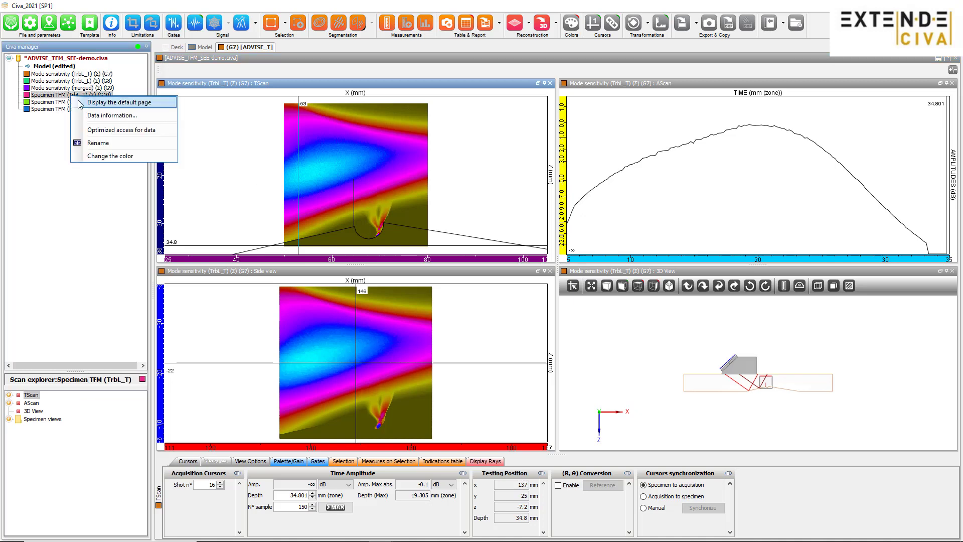
pyautogui.click(122, 103)
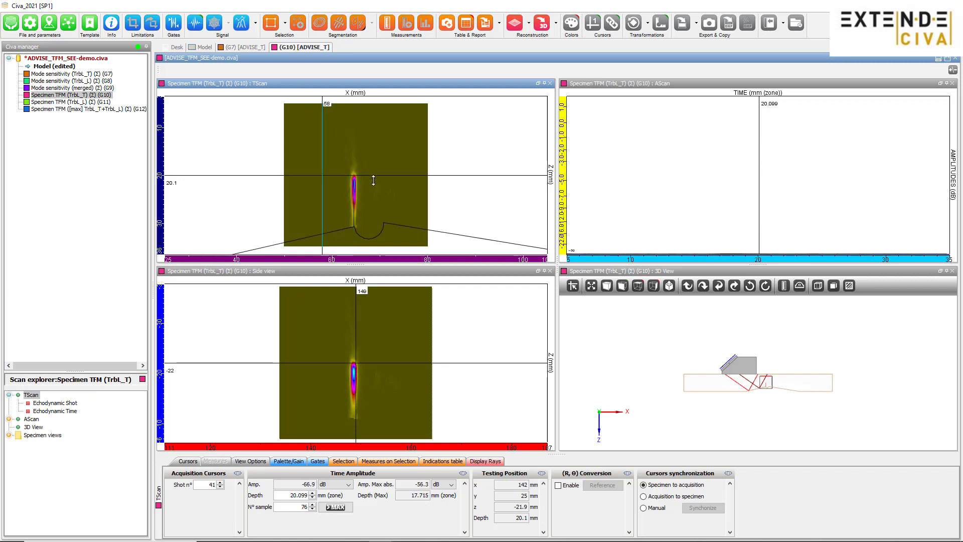
pyautogui.moveTo(373, 180); pyautogui.dragTo(373, 235)
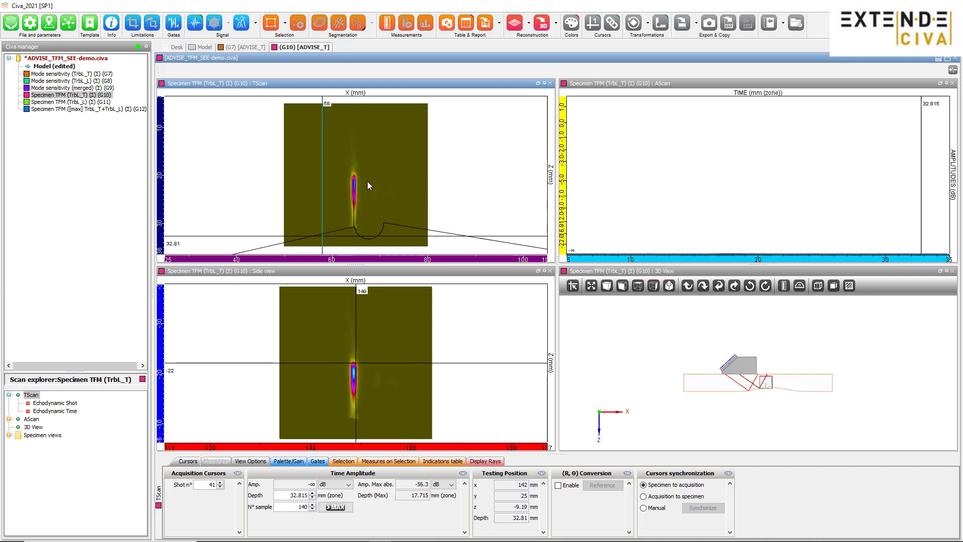
pyautogui.moveTo(363, 224)
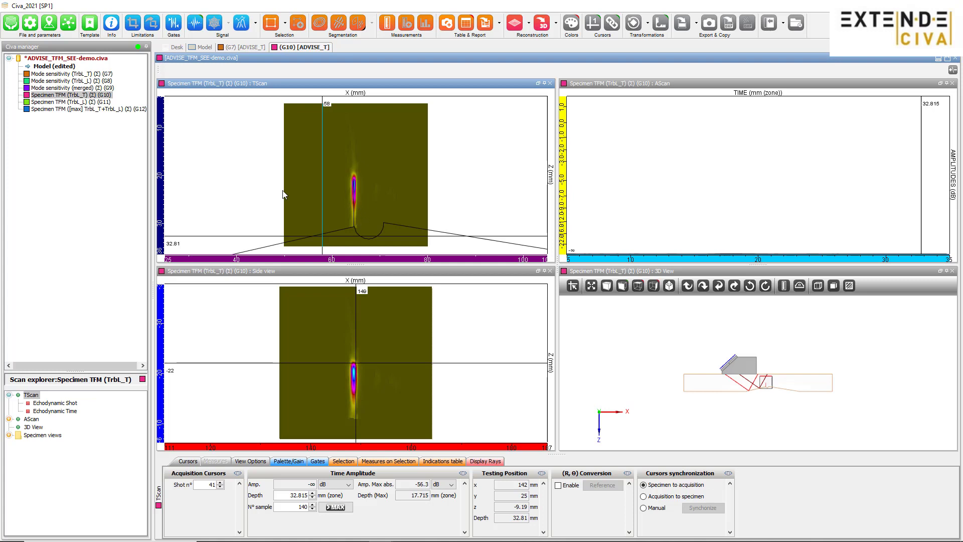
# Display the Mode sensitivity (TrbL_L) (G8) default page with its sloping sensitivity band
pyautogui.click(67, 80)
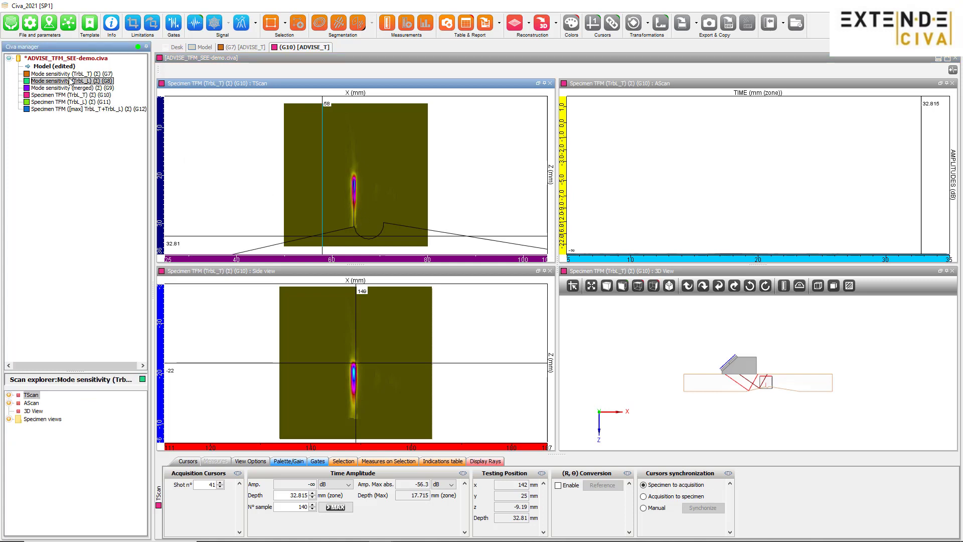
pyautogui.click(70, 81)
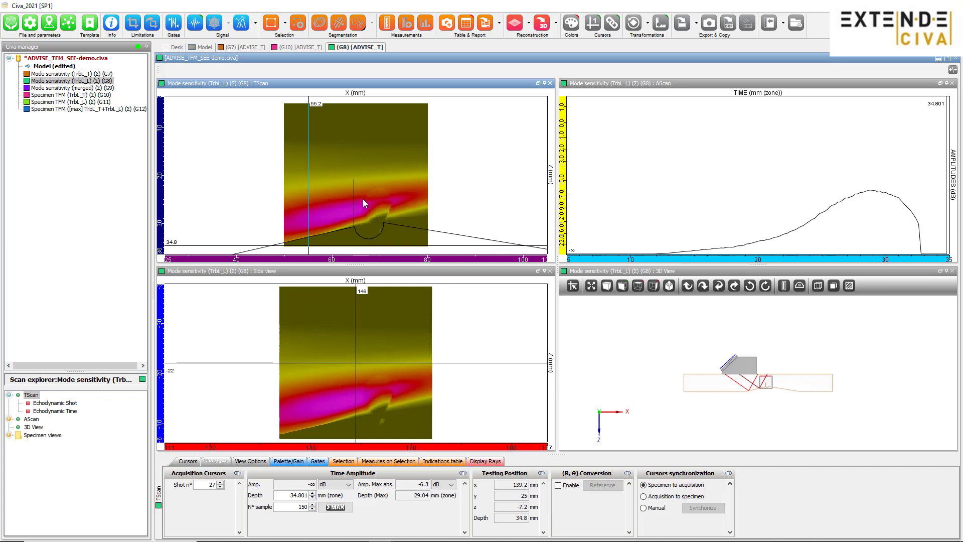
pyautogui.moveTo(202, 161)
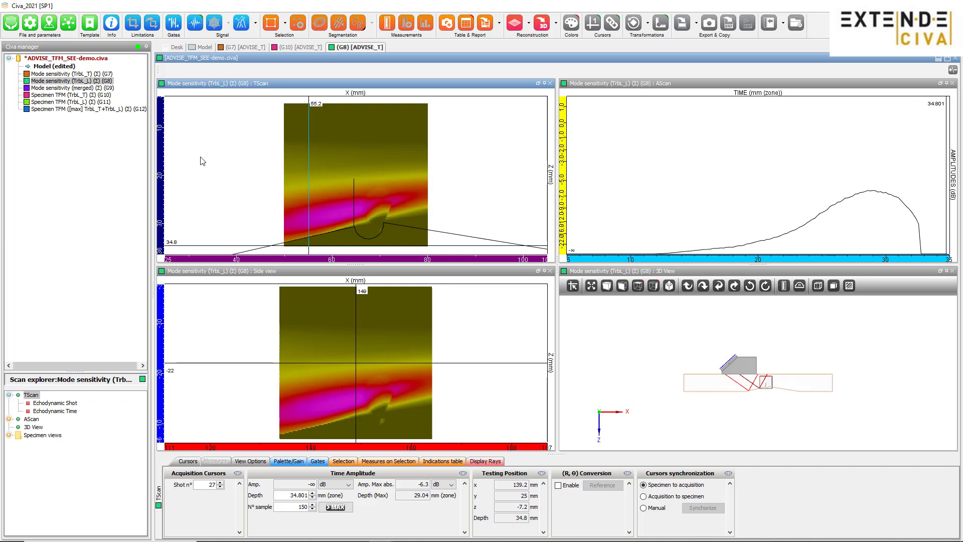
# Display the Specimen TFM (TrbL_L) default page from the Civa manager
pyautogui.rightClick(61, 103)
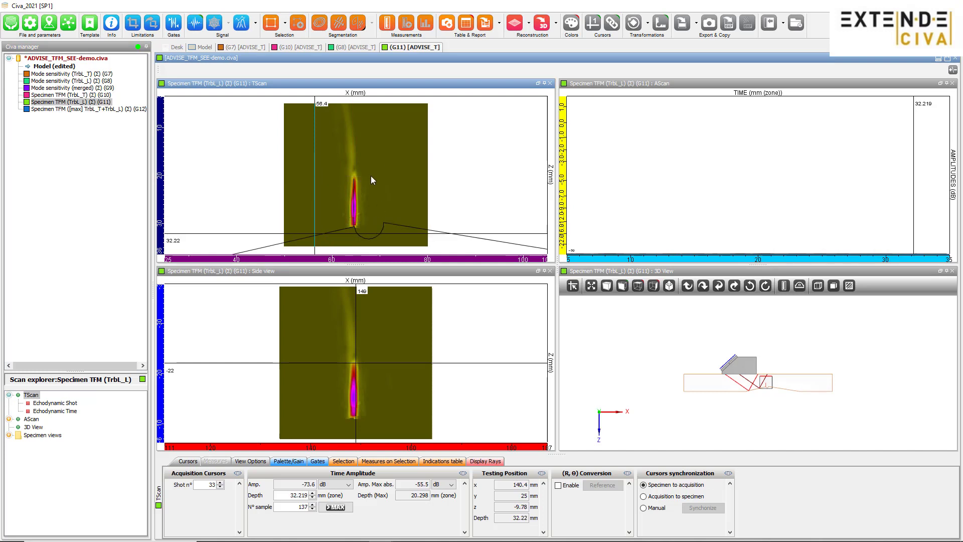
pyautogui.moveTo(368, 204)
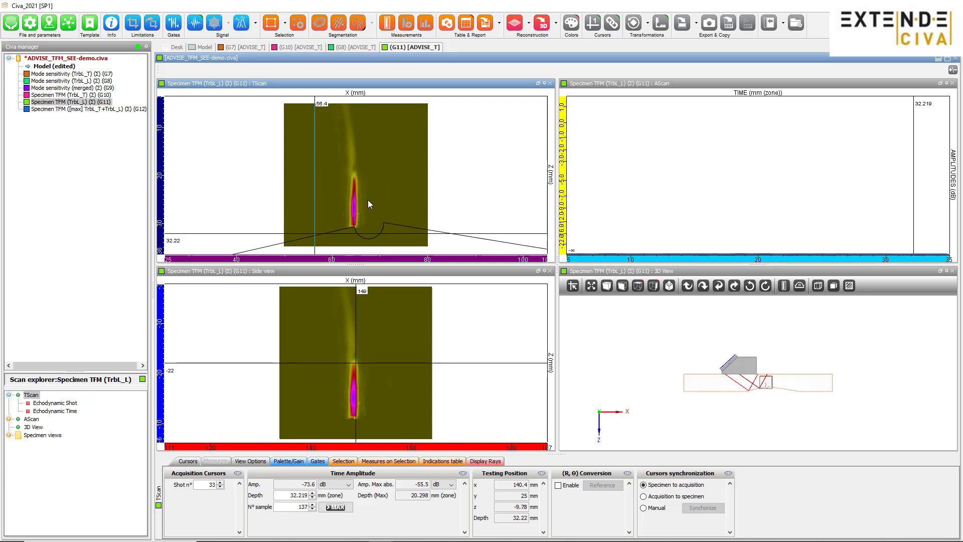
pyautogui.moveTo(368, 224)
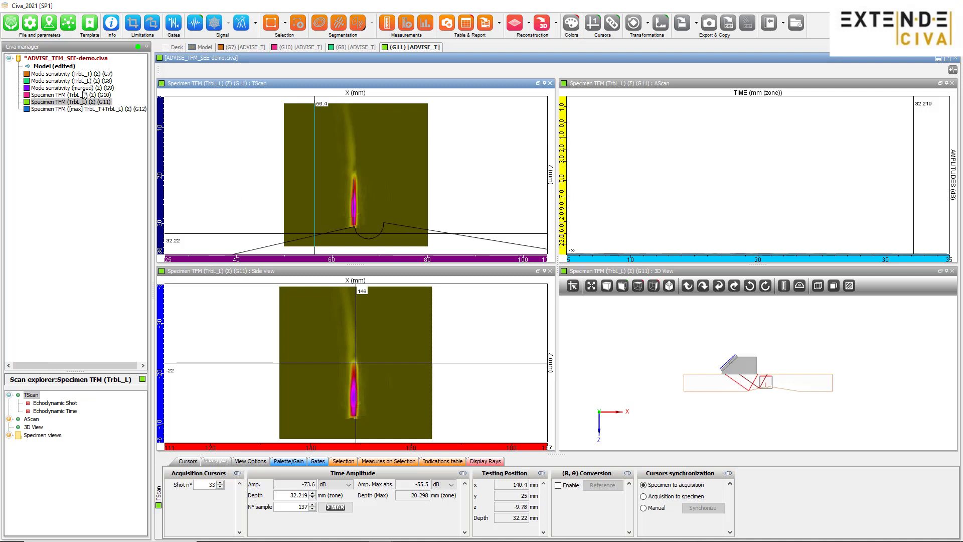
# Display the merged mode sensitivity map (G9) and probe the orange and green zones to read their modes
pyautogui.click(66, 88)
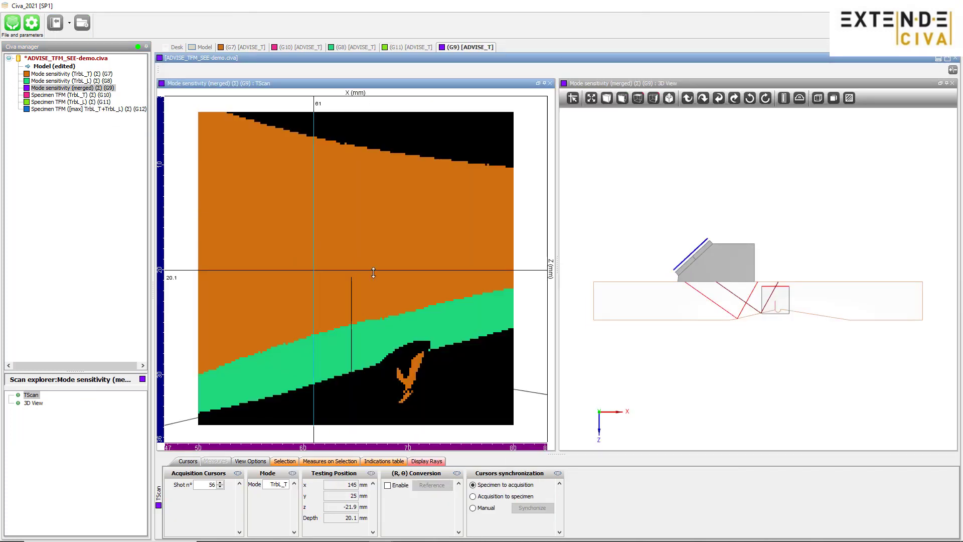
pyautogui.moveTo(374, 272); pyautogui.dragTo(373, 297)
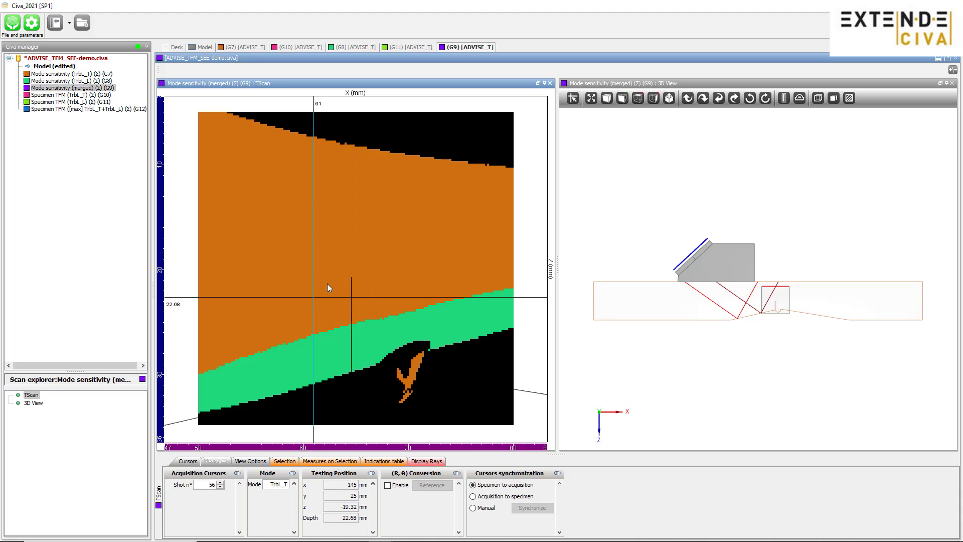
pyautogui.moveTo(348, 396)
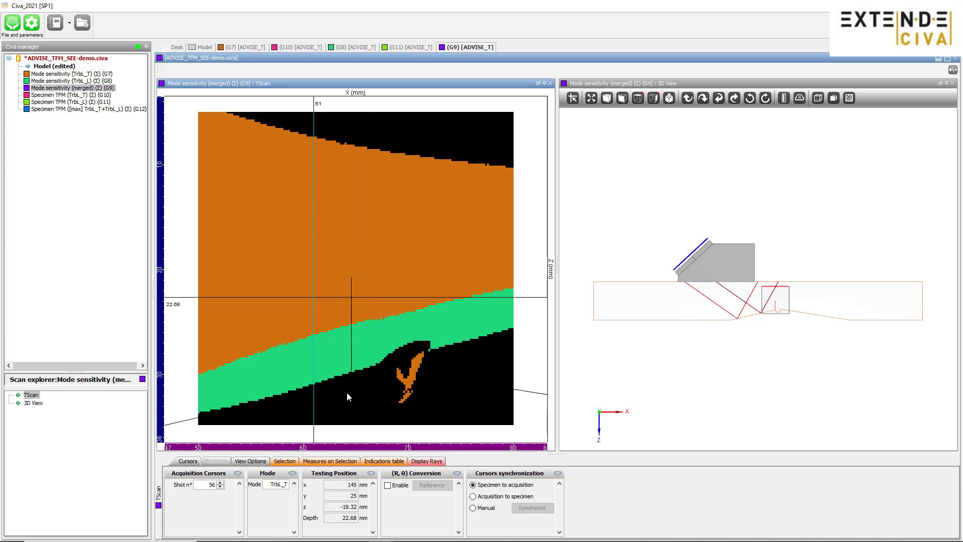
pyautogui.moveTo(353, 378)
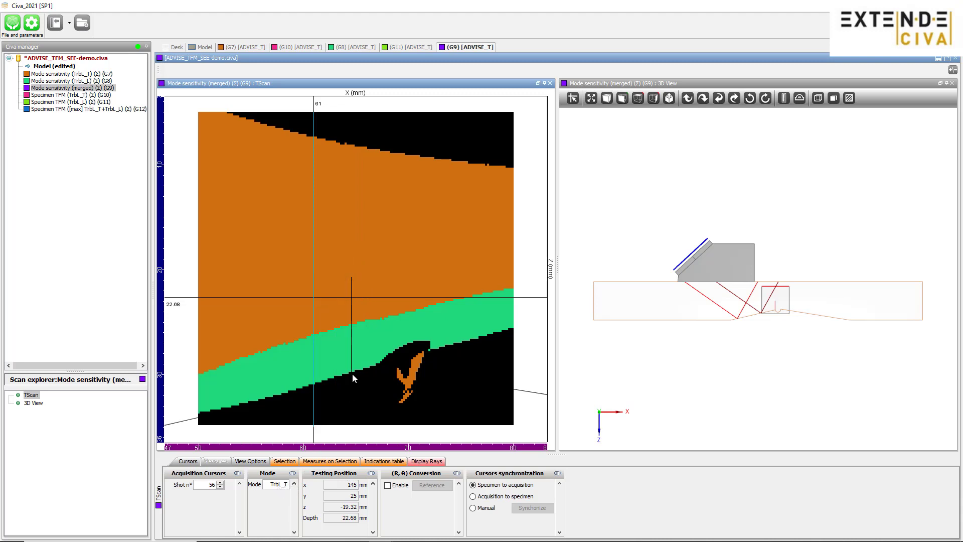
pyautogui.moveTo(353, 296); pyautogui.dragTo(380, 333)
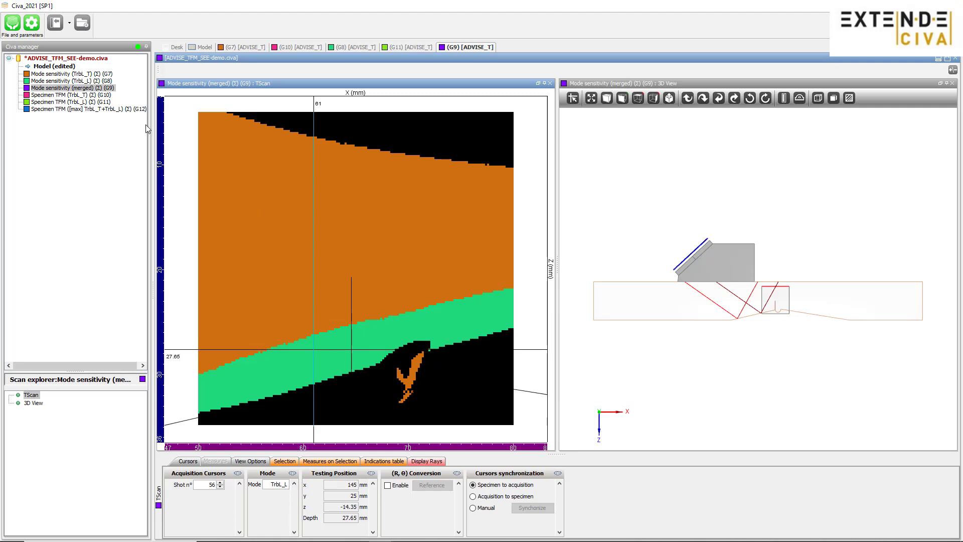
# Display the Specimen TFM ([max] TrbL_T+TrbL_L) default page from the Civa manager
pyautogui.rightClick(87, 108)
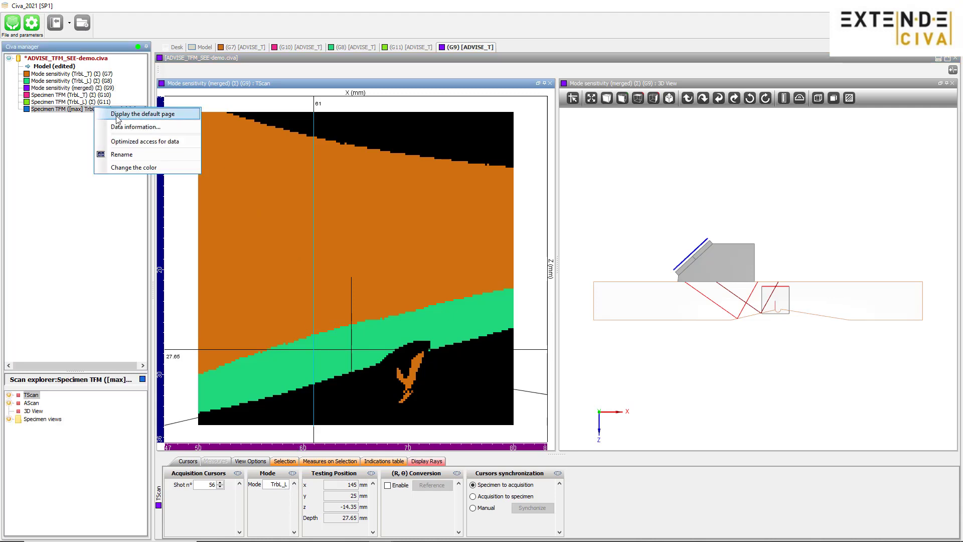
pyautogui.click(143, 113)
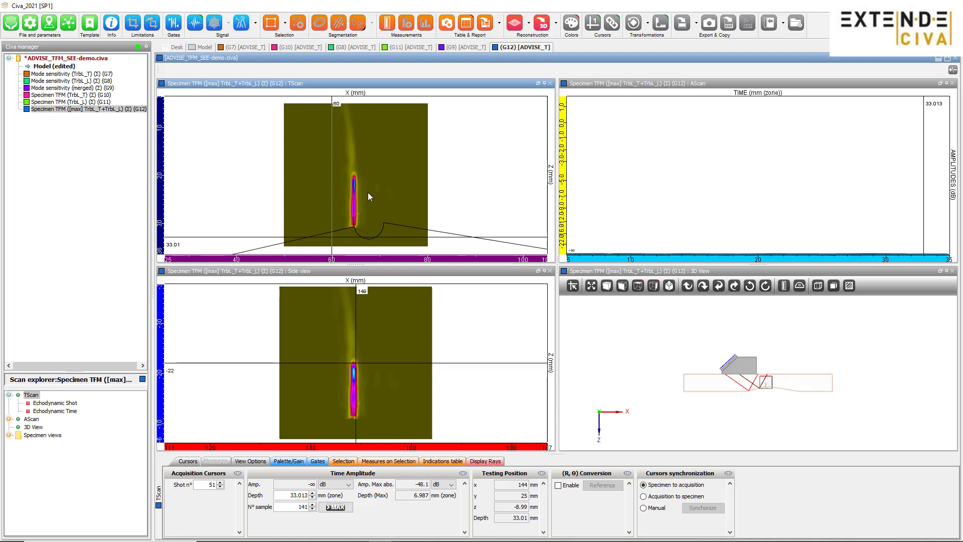
pyautogui.moveTo(385, 194)
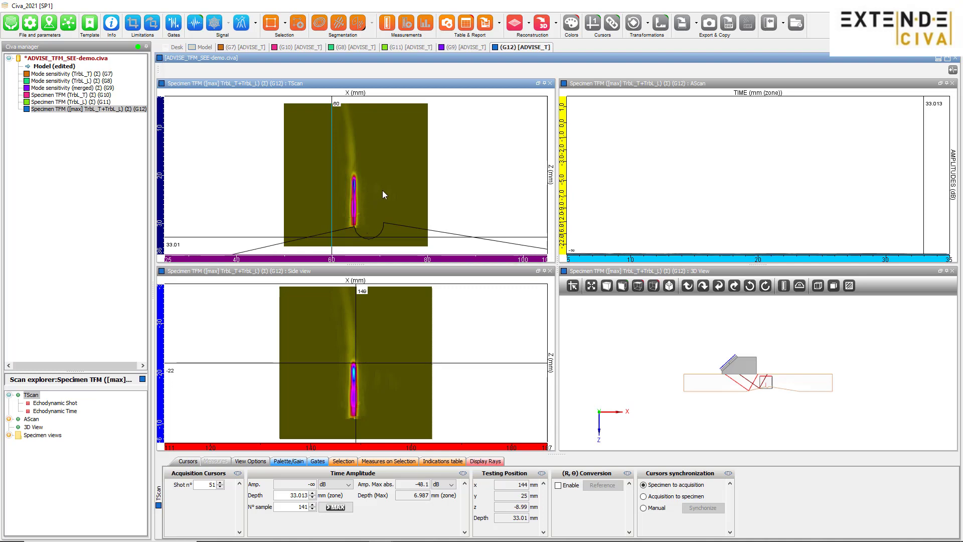